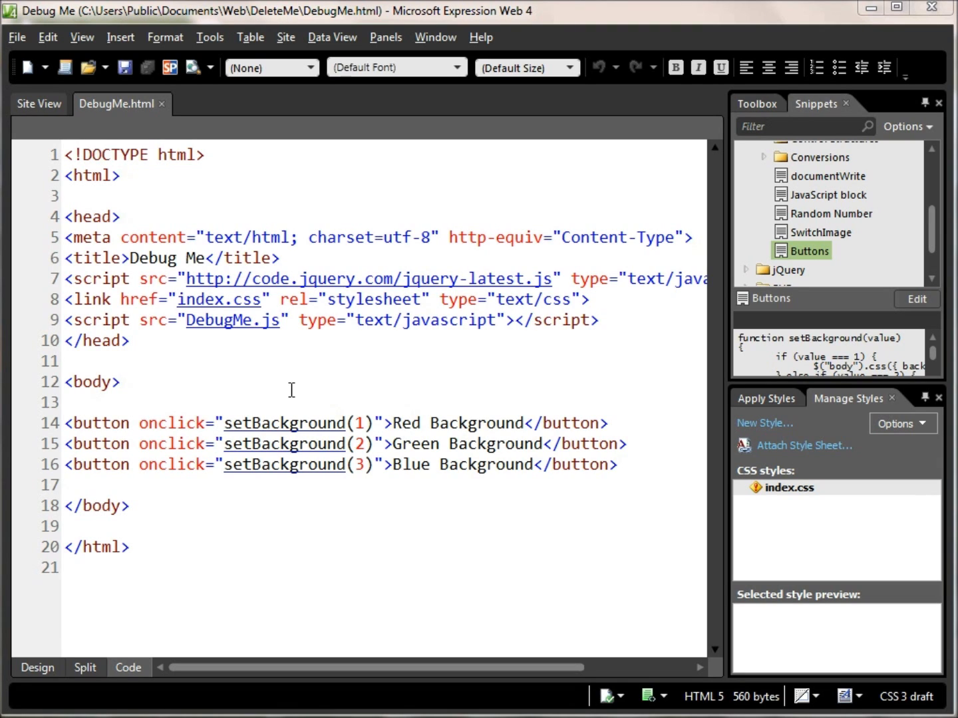
pyautogui.moveTo(337, 246)
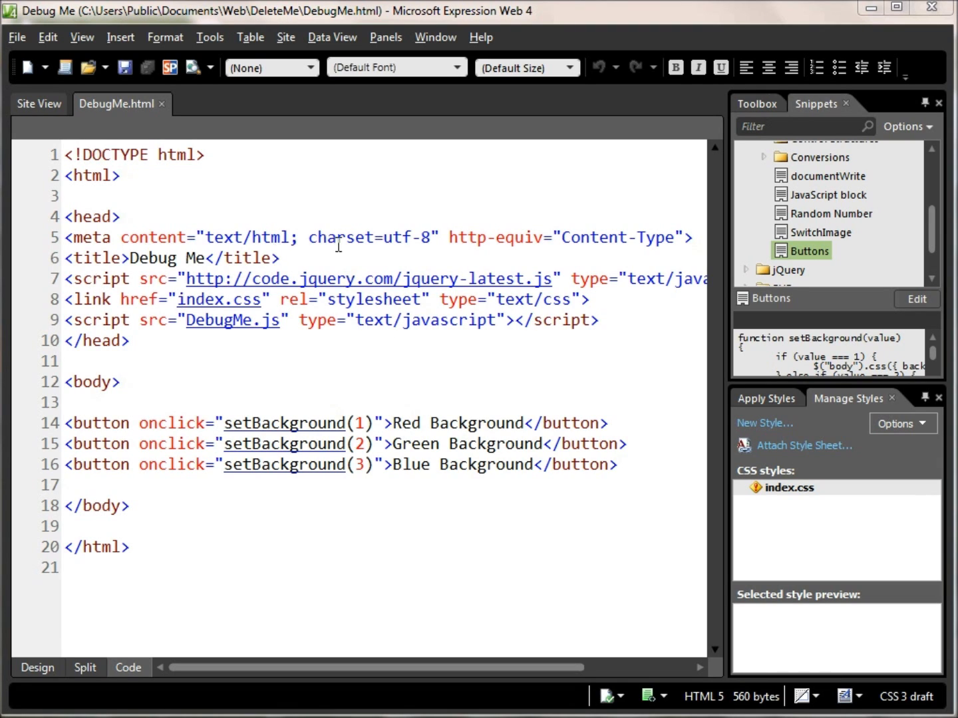
pyautogui.moveTo(485, 241)
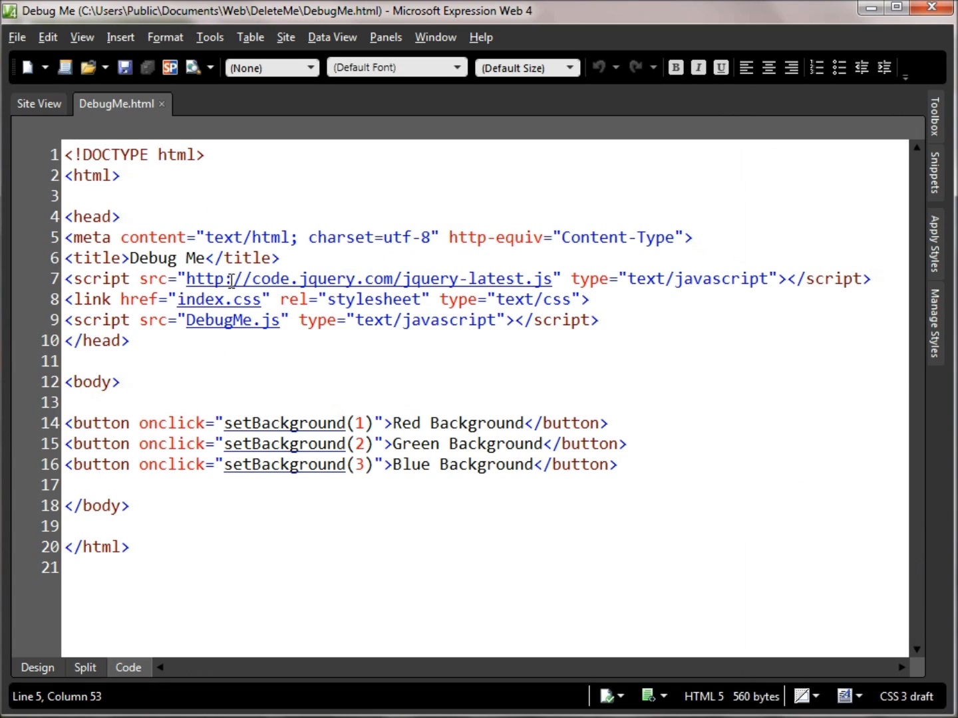
pyautogui.moveTo(379, 288)
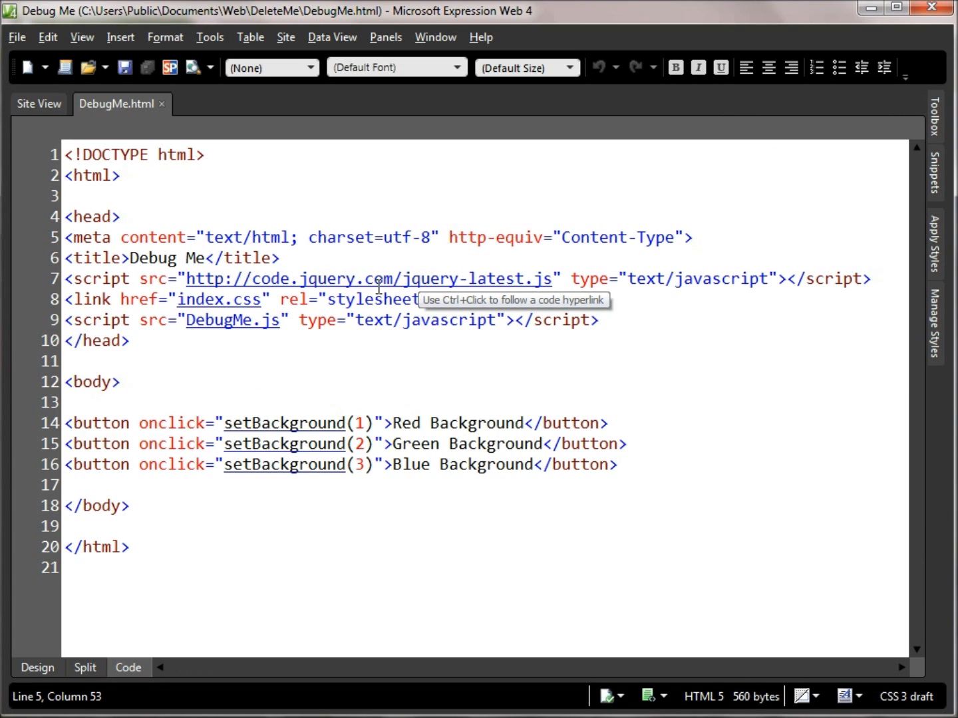
pyautogui.moveTo(256, 320)
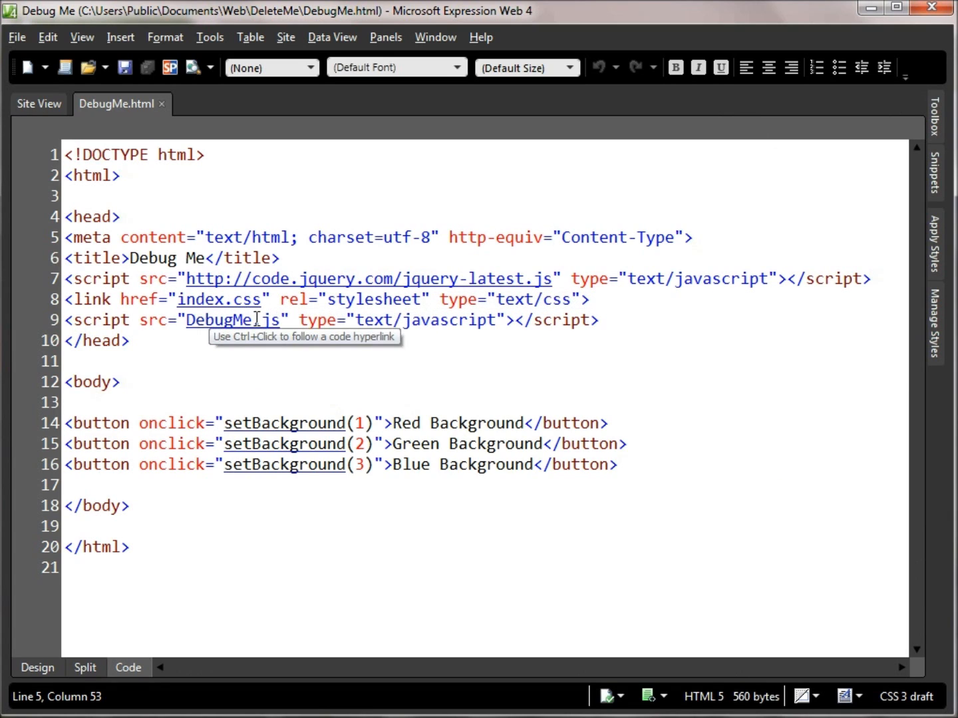
pyautogui.moveTo(77, 411)
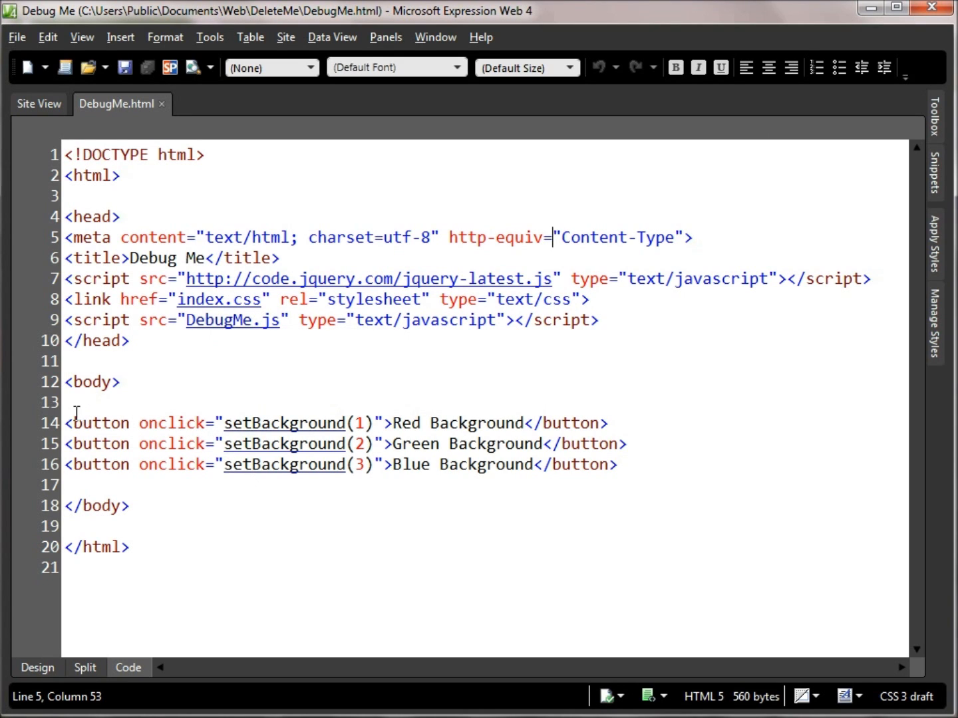
pyautogui.moveTo(386, 464)
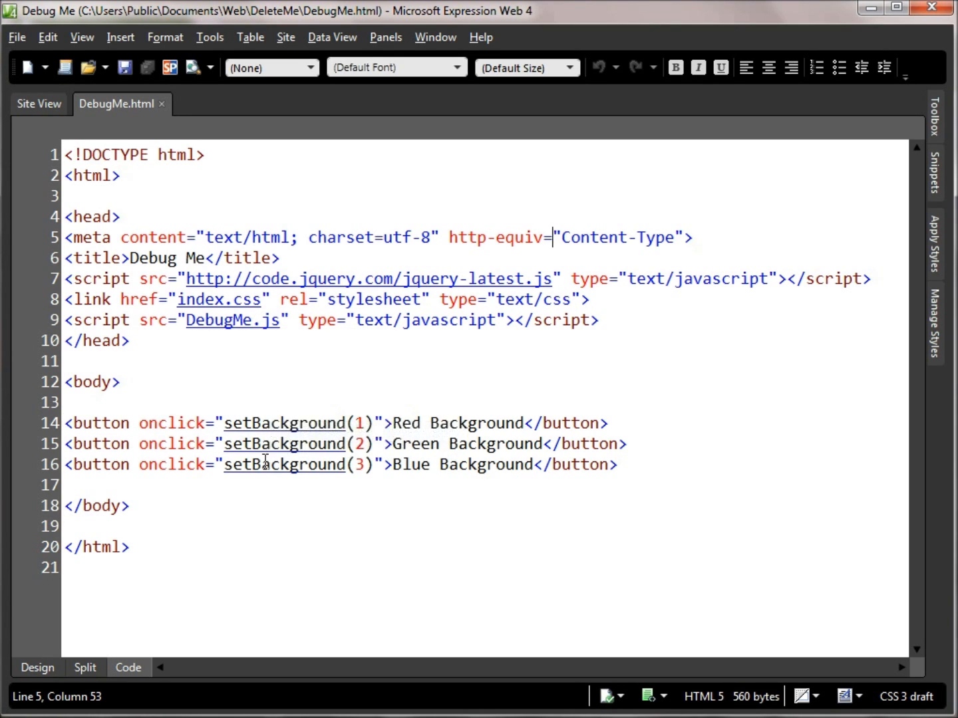
pyautogui.moveTo(282, 465)
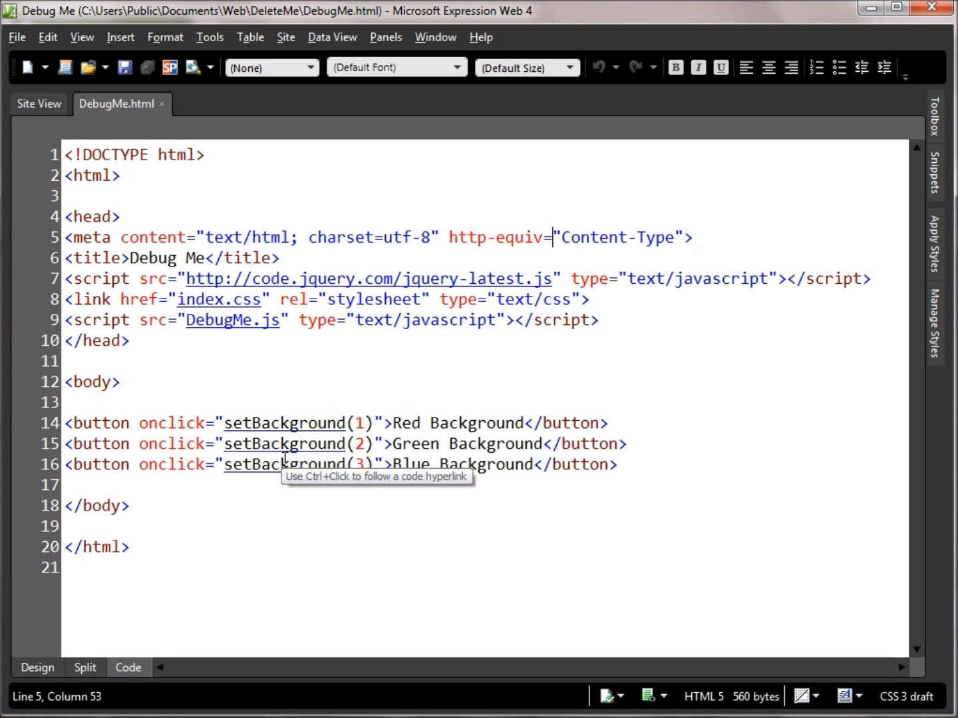
pyautogui.moveTo(430, 444)
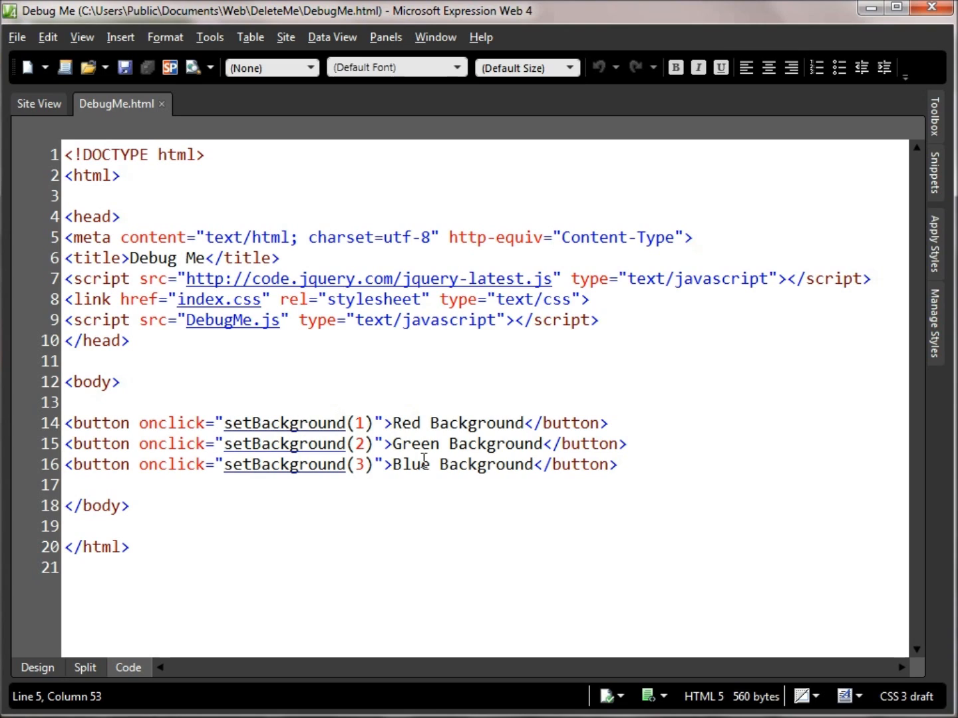
pyautogui.moveTo(431, 390)
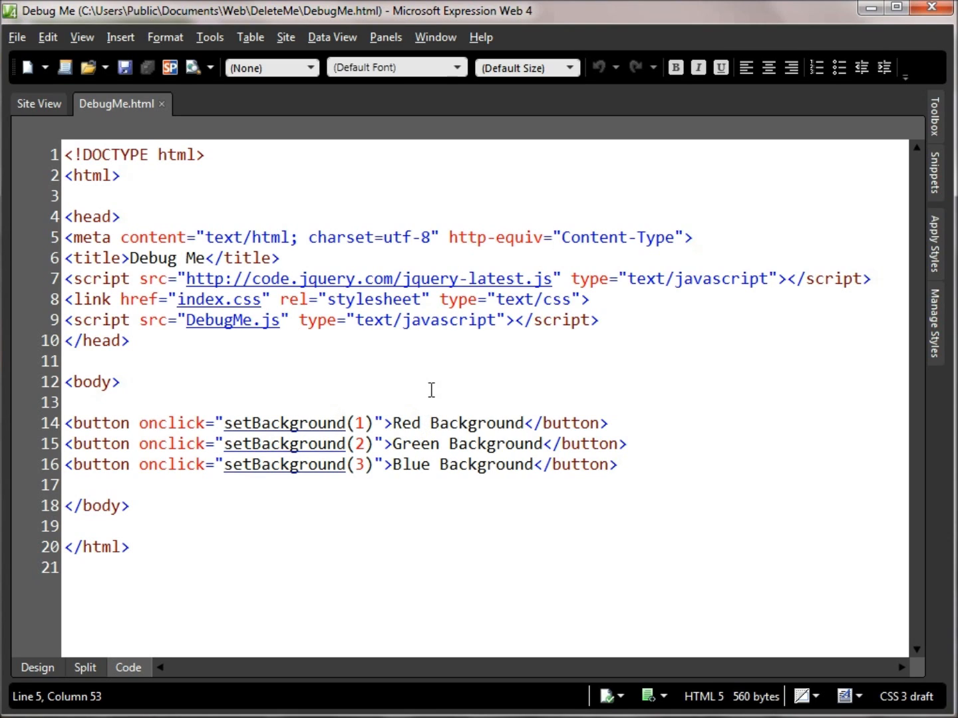
# Step: Tuck away the remaining side pane so DebugMe.html's code spans the full window
pyautogui.click(118, 382)
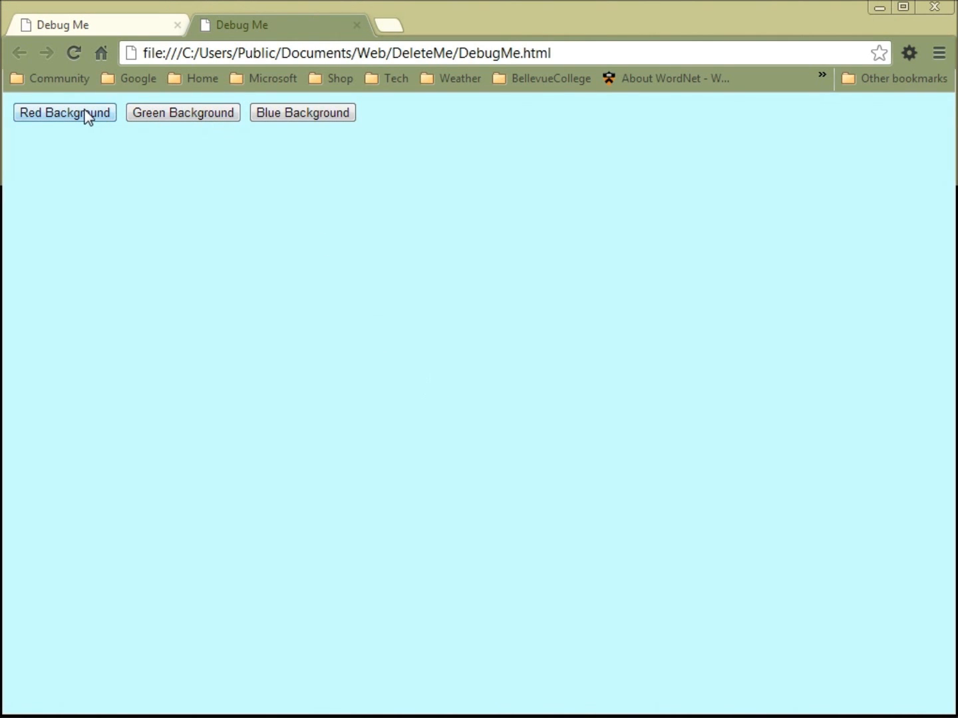
pyautogui.moveTo(302, 113)
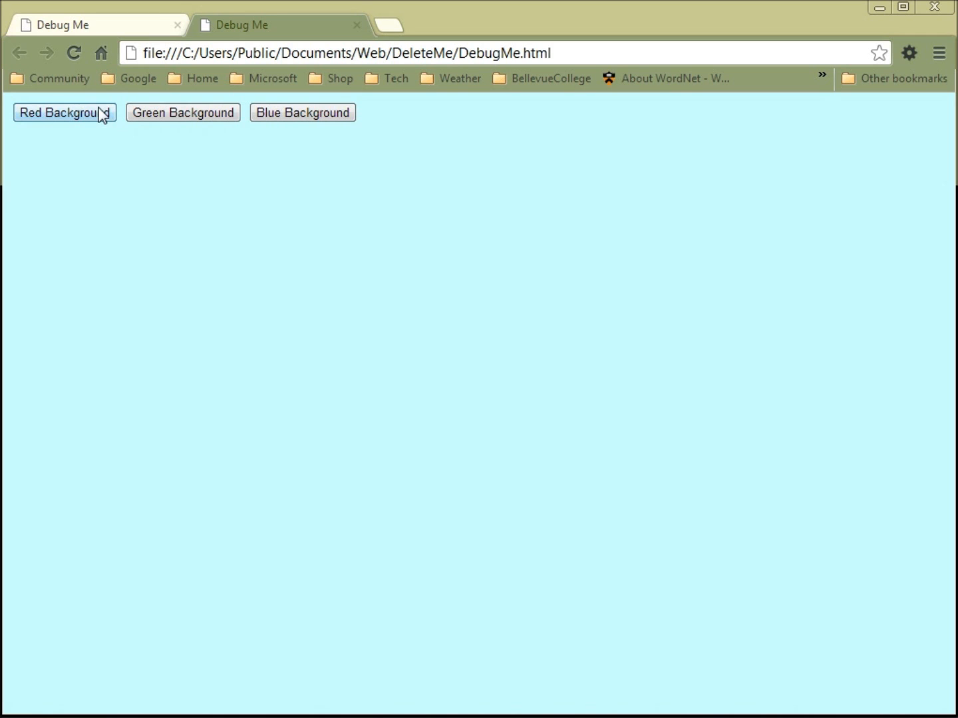
pyautogui.press('F12')
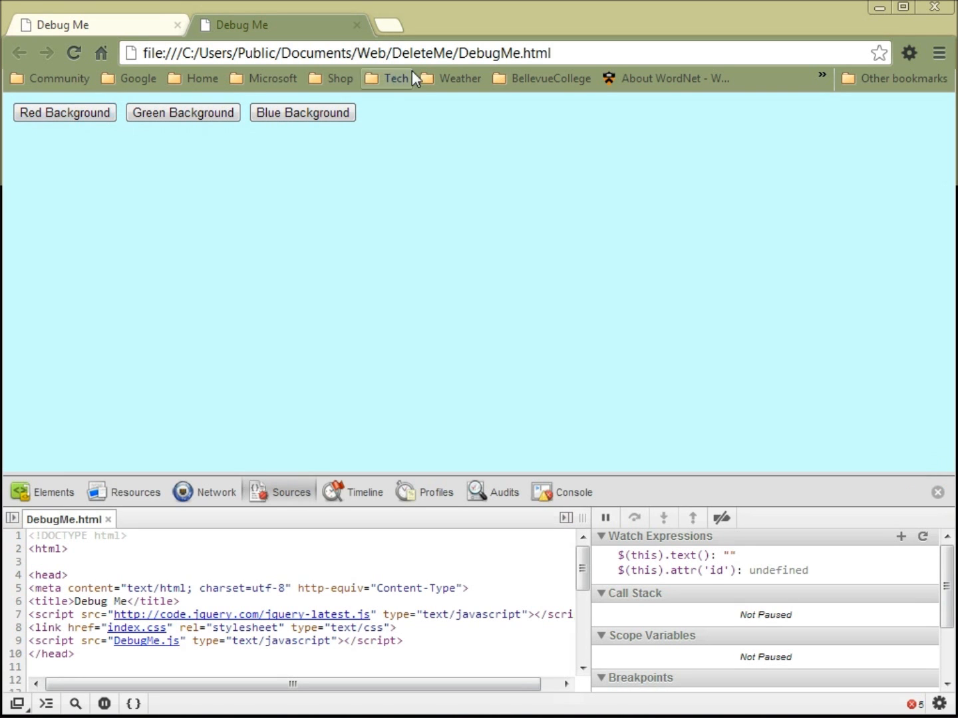
pyautogui.moveTo(359, 502)
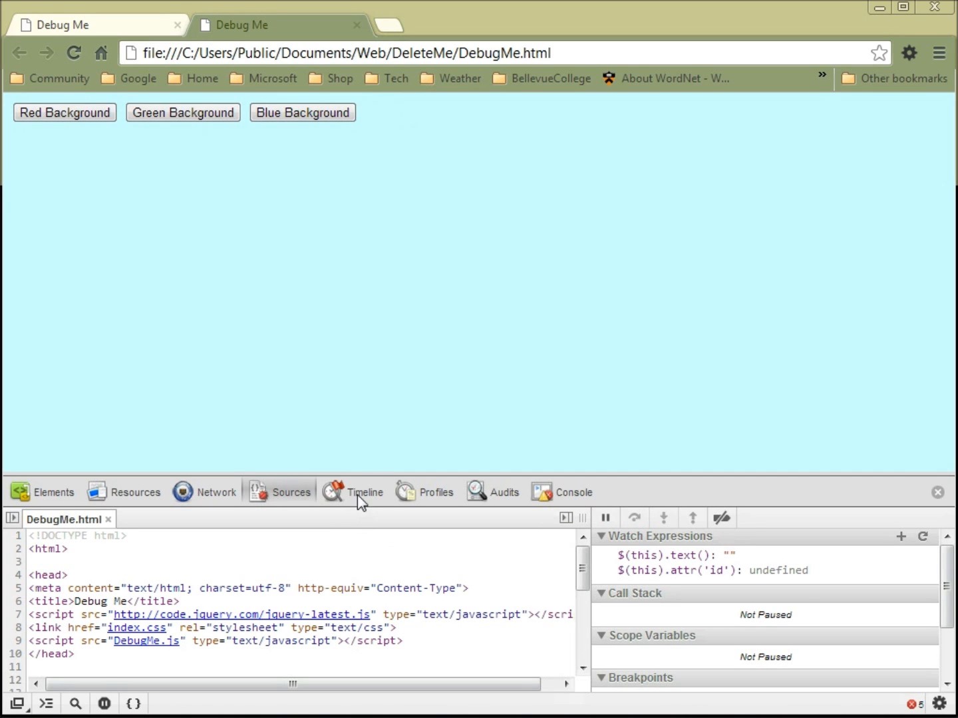
pyautogui.moveTo(387, 472)
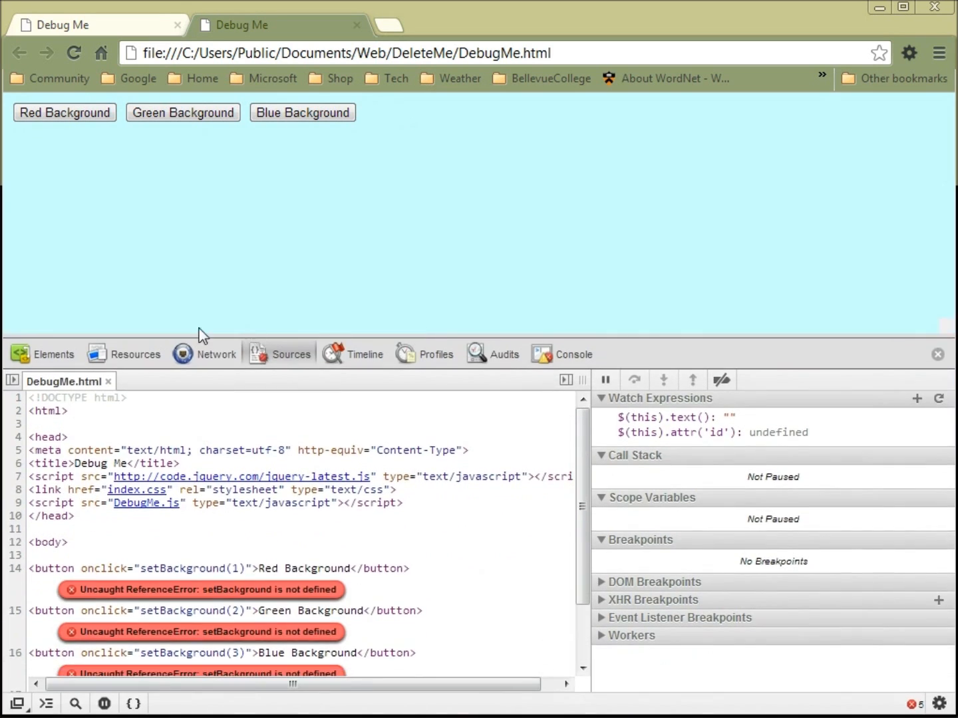
# Step: Browse the Resources, Elements and Sources panels, then expand the page frame under Resources
pyautogui.click(135, 353)
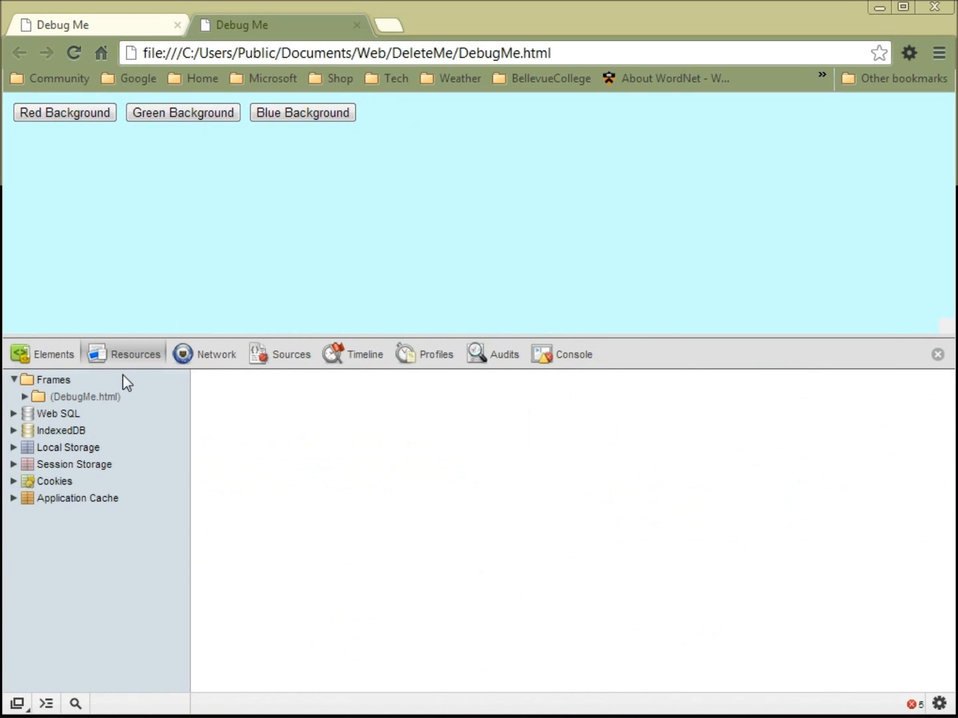
pyautogui.click(53, 353)
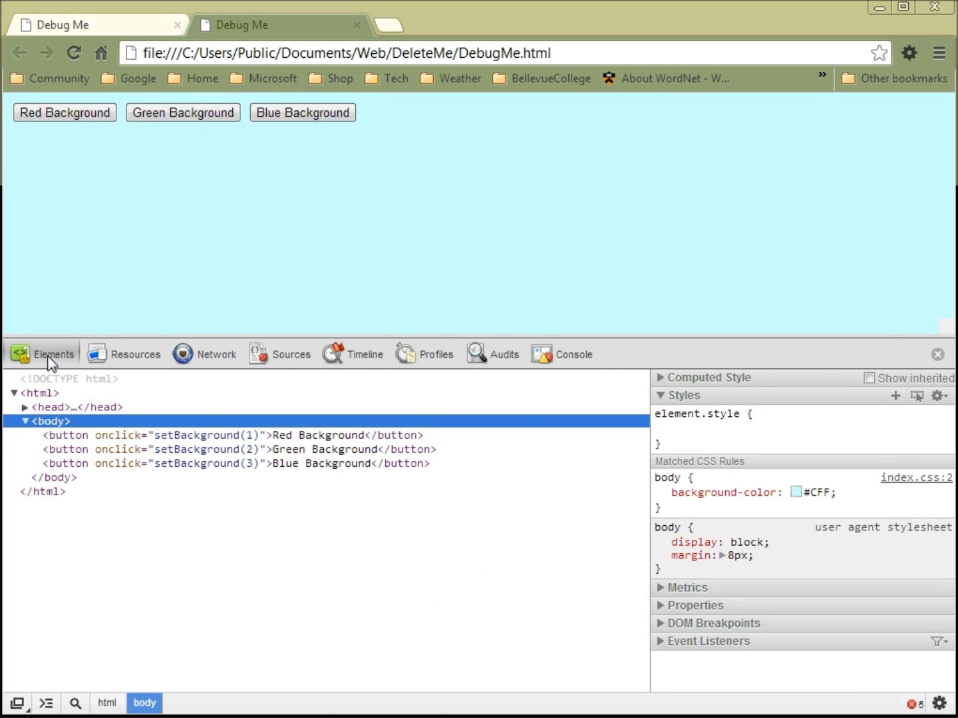
pyautogui.click(291, 354)
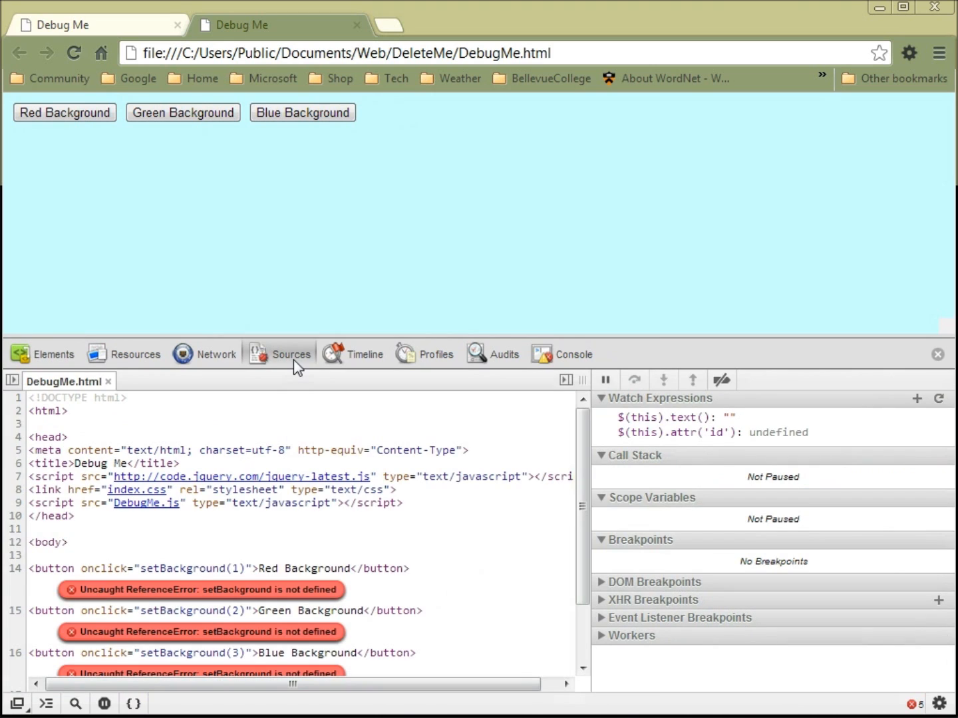
pyautogui.click(135, 354)
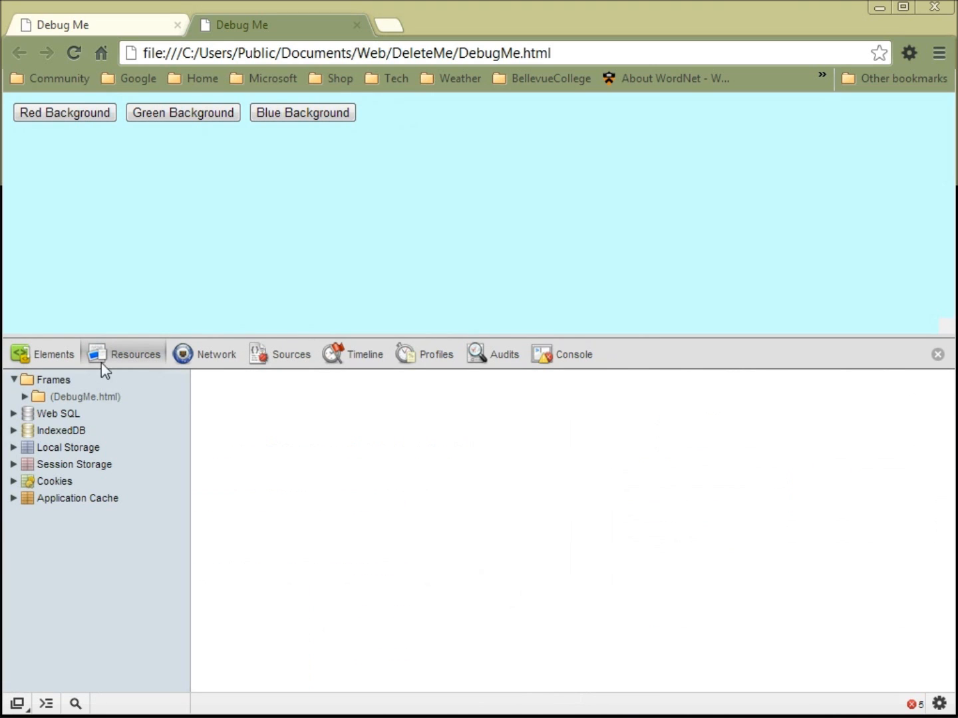
pyautogui.click(24, 396)
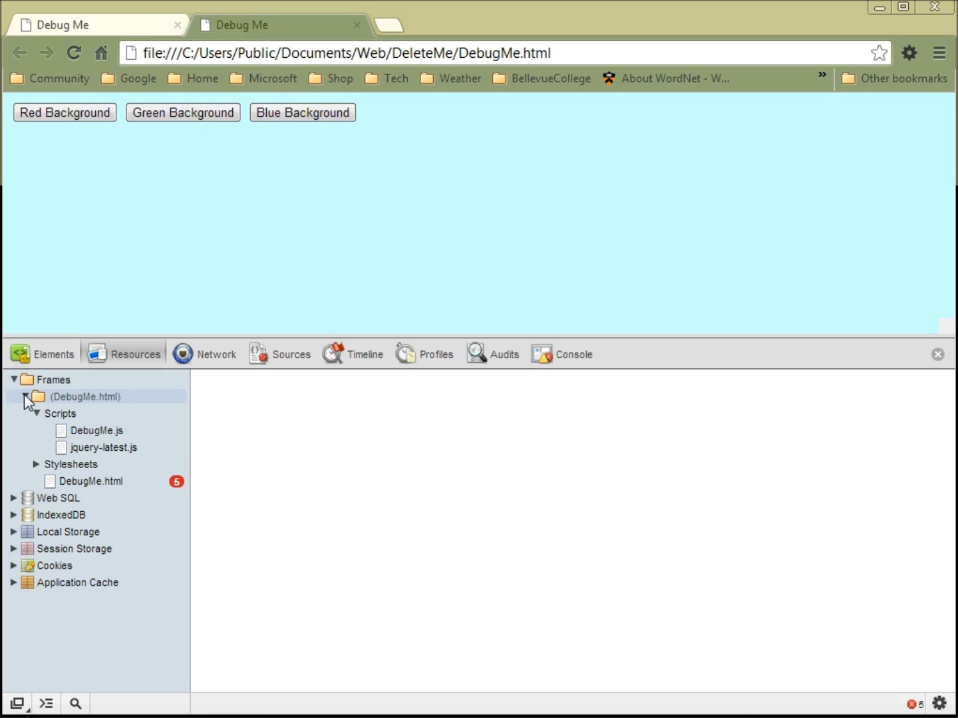
pyautogui.moveTo(166, 490)
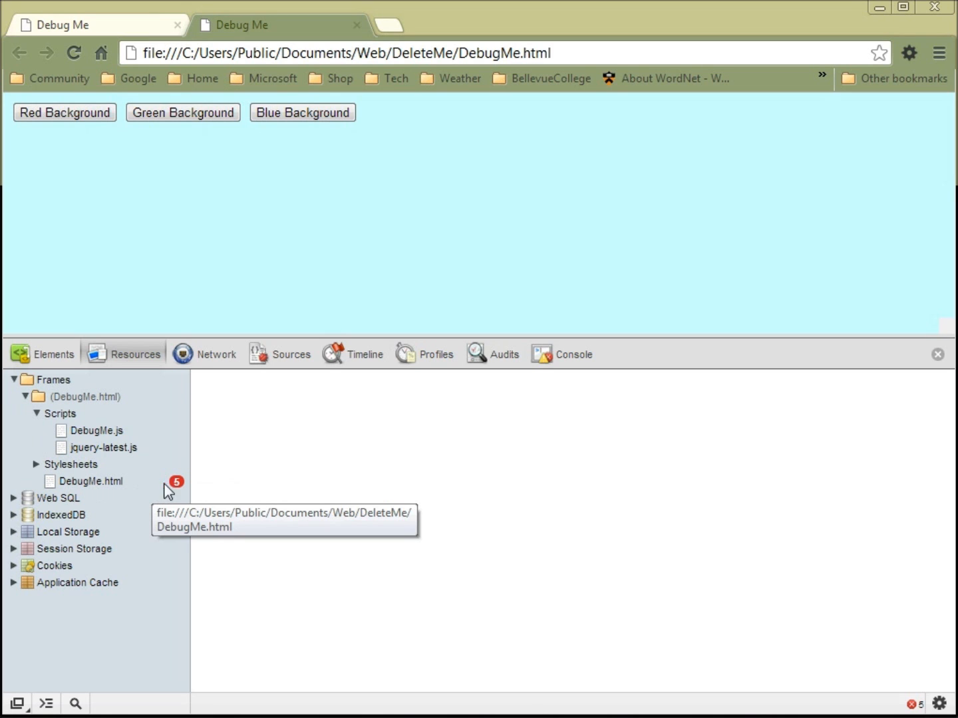
pyautogui.moveTo(109, 488)
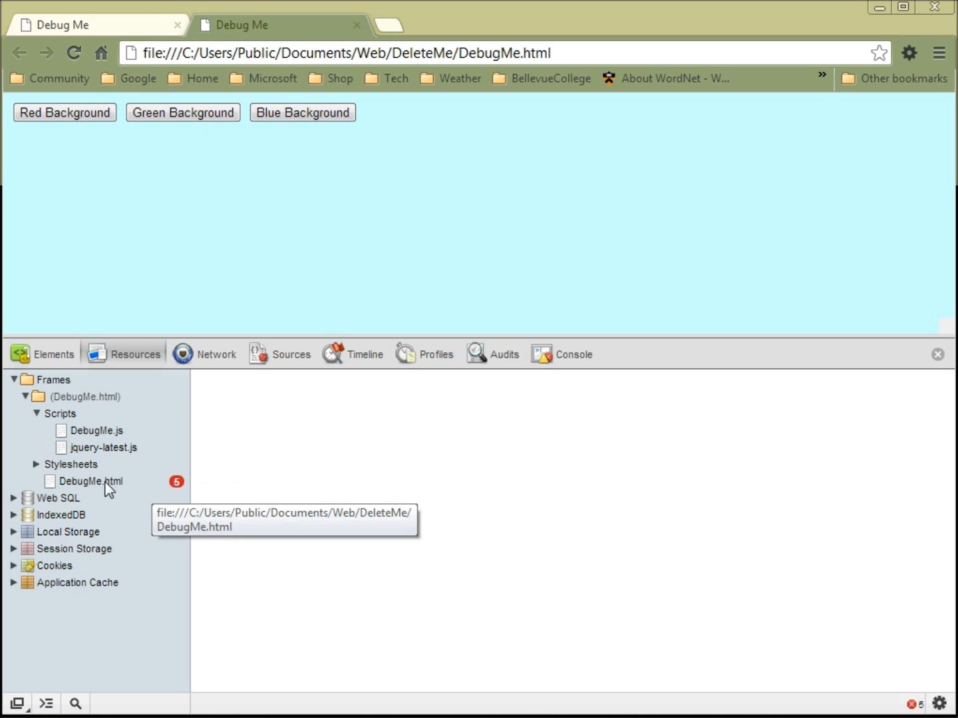
# Step: Compare DebugMe.html's errors with the DebugMe.js script, confirming the script holds only a blank line
pyautogui.click(93, 481)
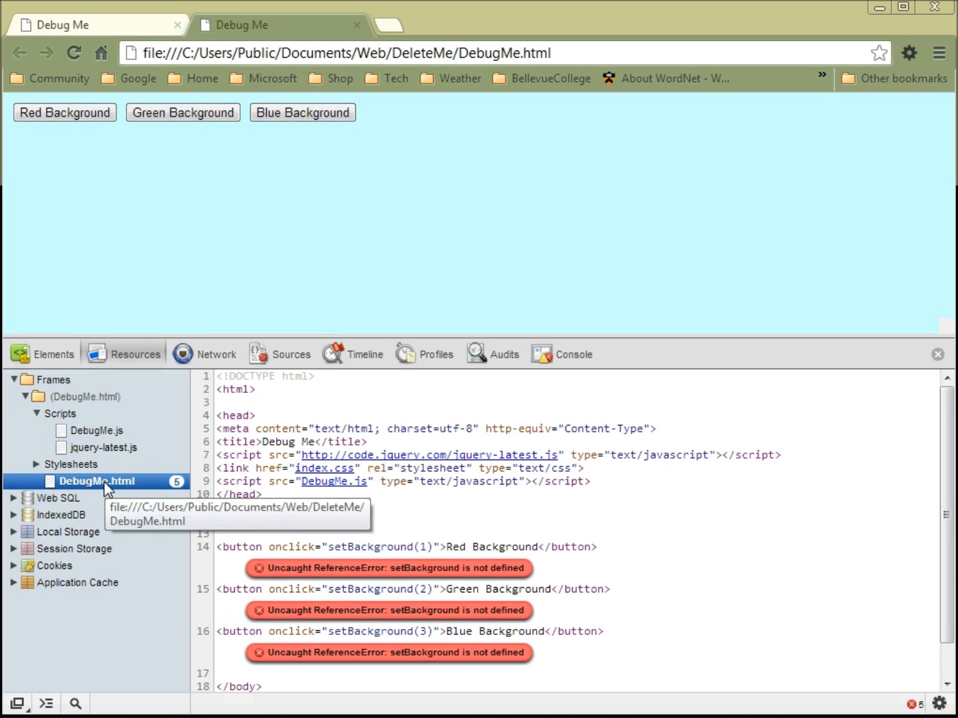
pyautogui.moveTo(342, 612)
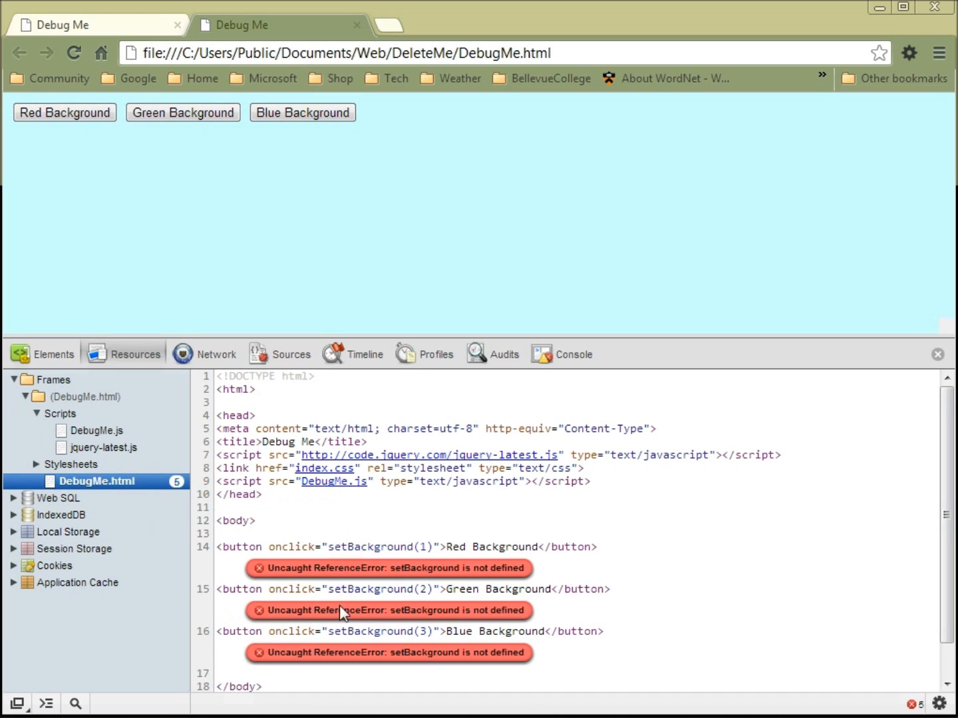
pyautogui.moveTo(475, 586)
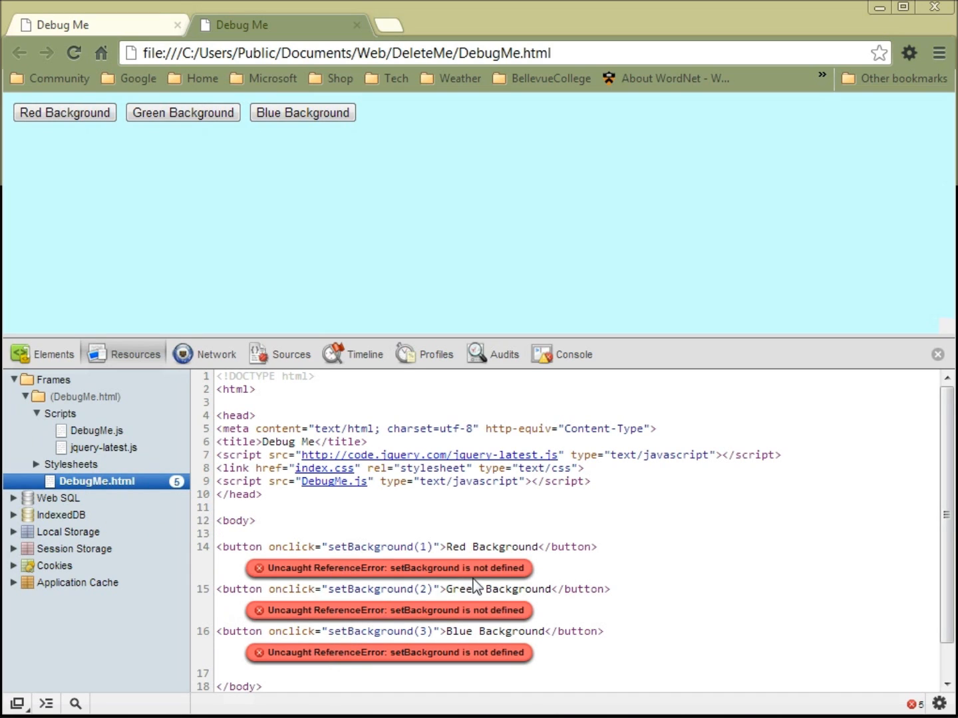
pyautogui.moveTo(473, 587)
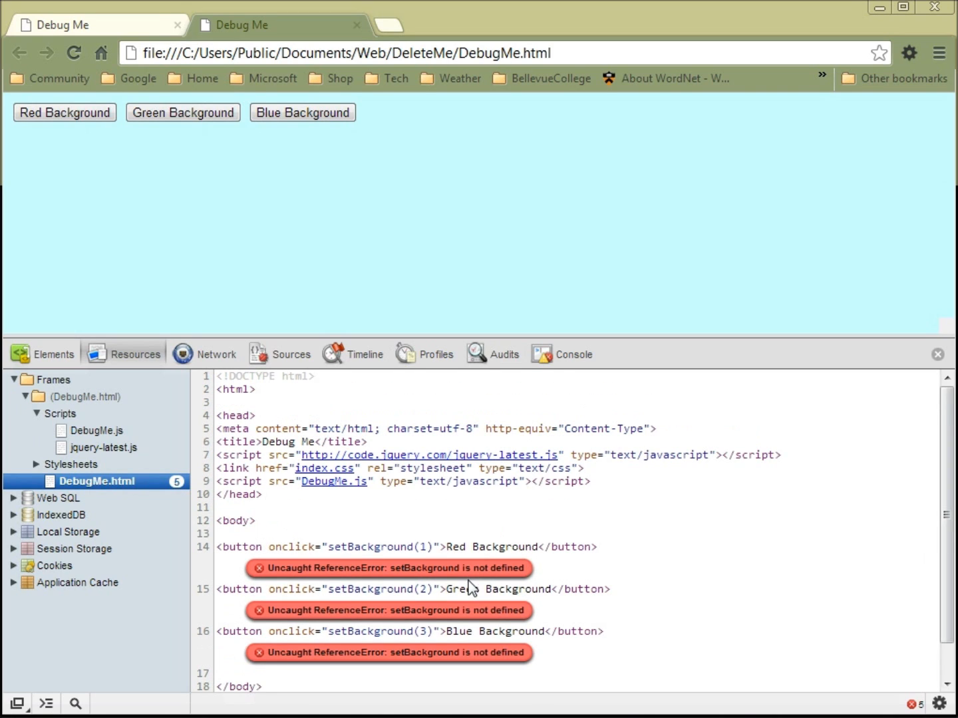
pyautogui.moveTo(431, 551)
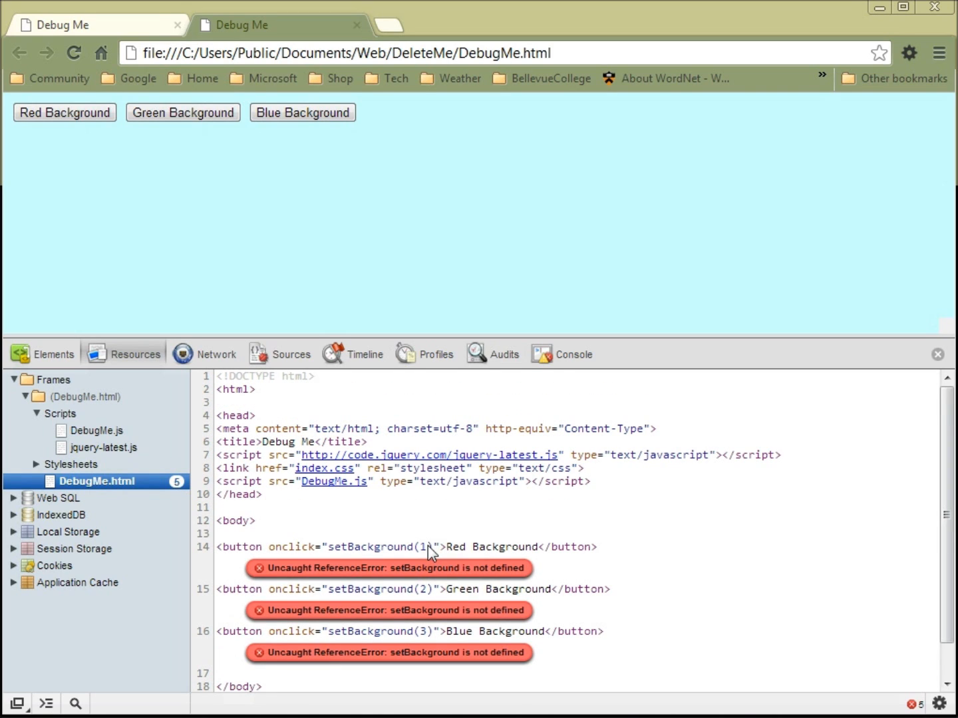
pyautogui.moveTo(352, 577)
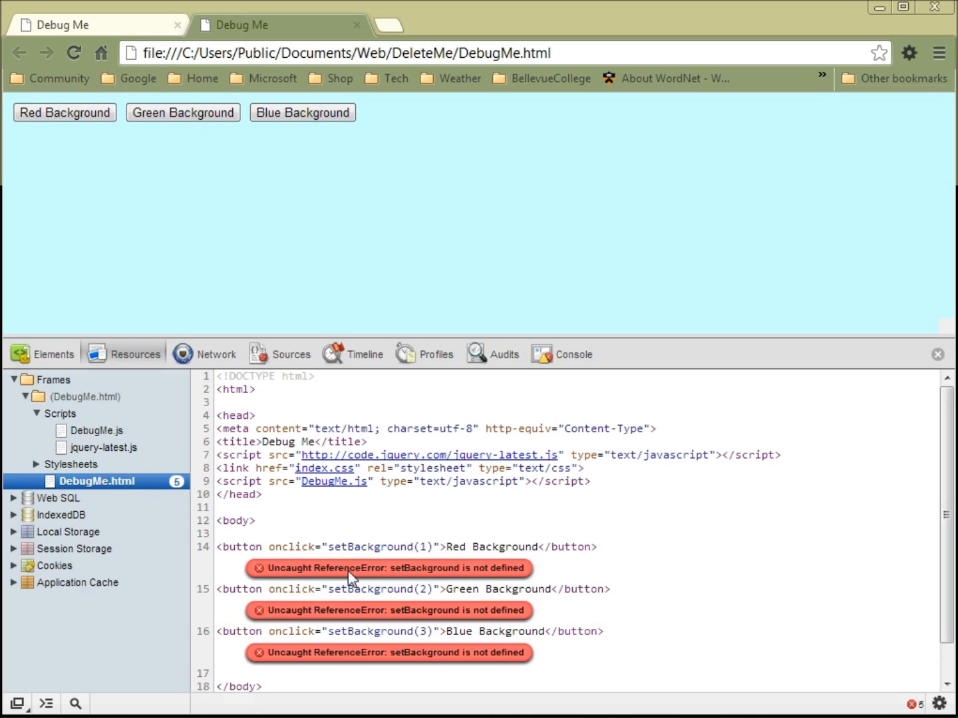
pyautogui.moveTo(344, 578)
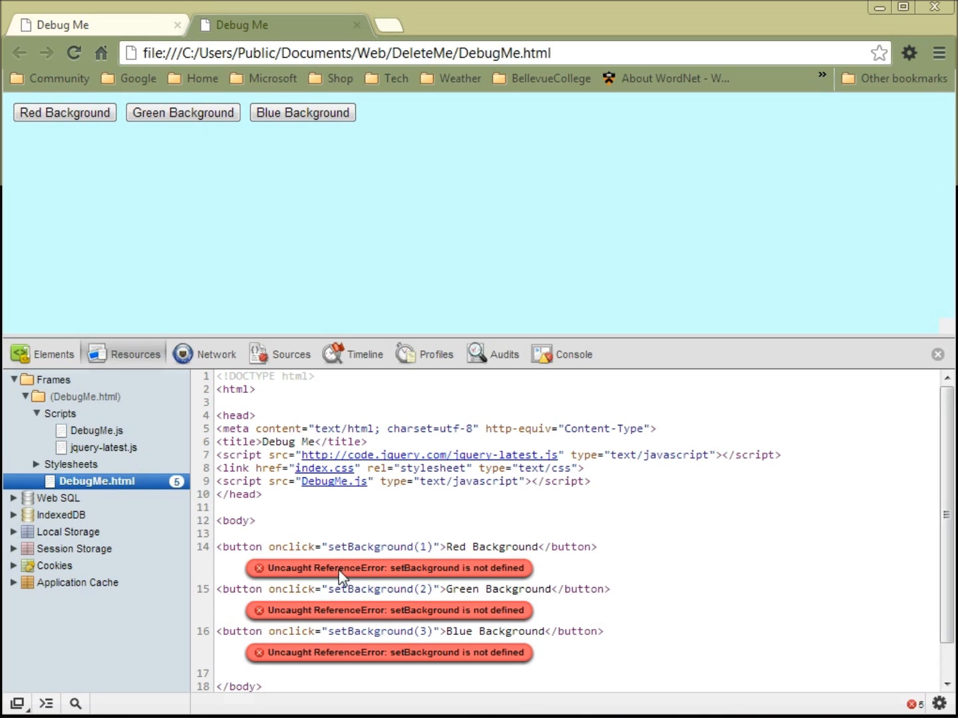
pyautogui.moveTo(369, 574)
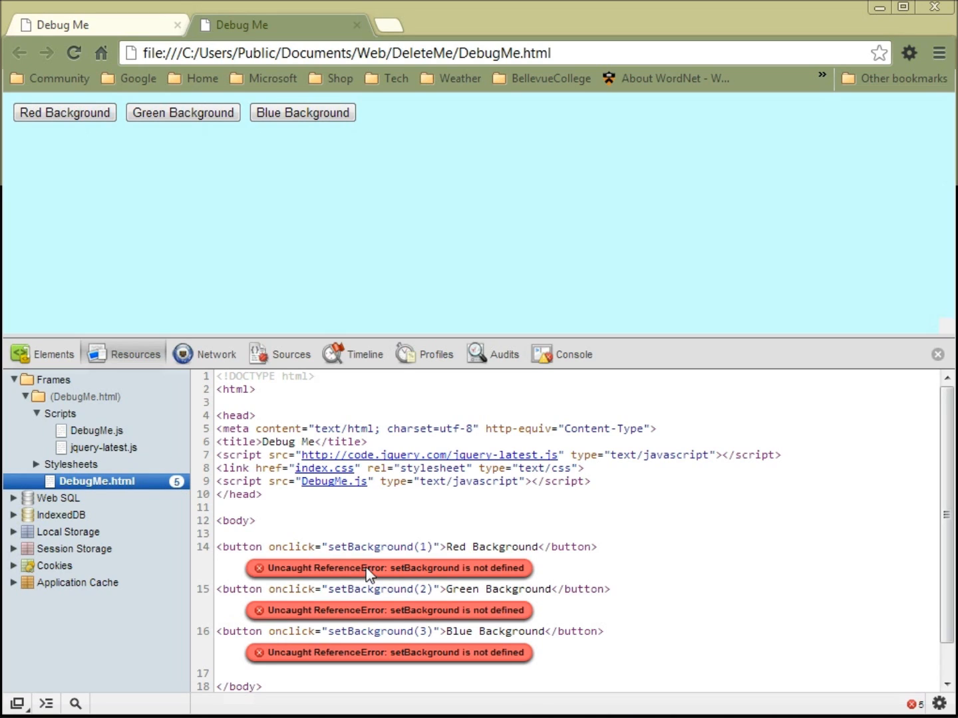
pyautogui.moveTo(374, 609)
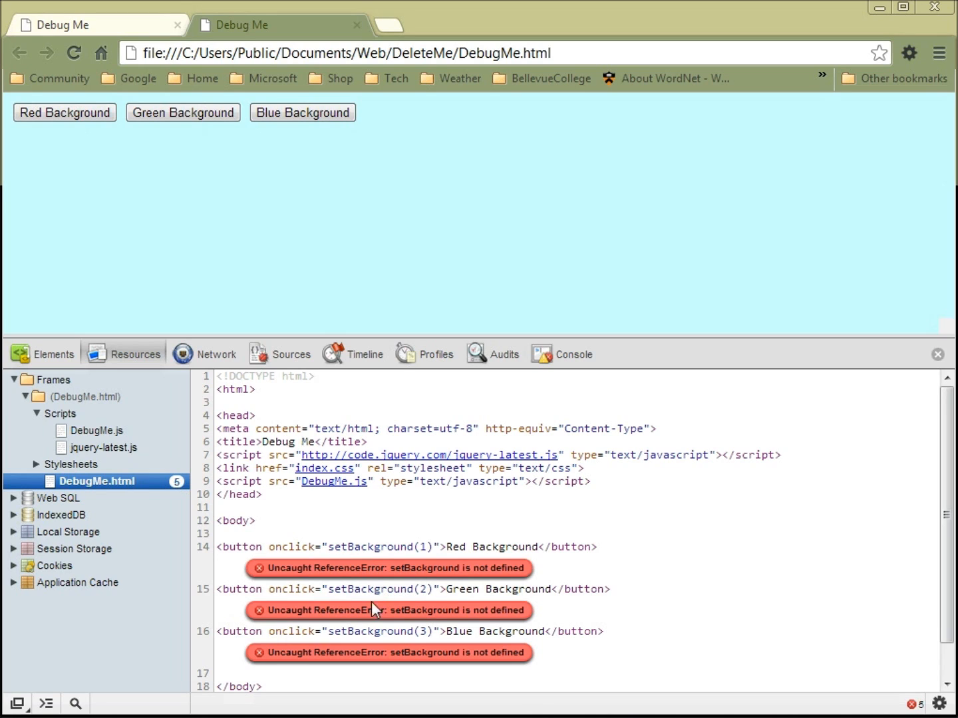
pyautogui.moveTo(369, 670)
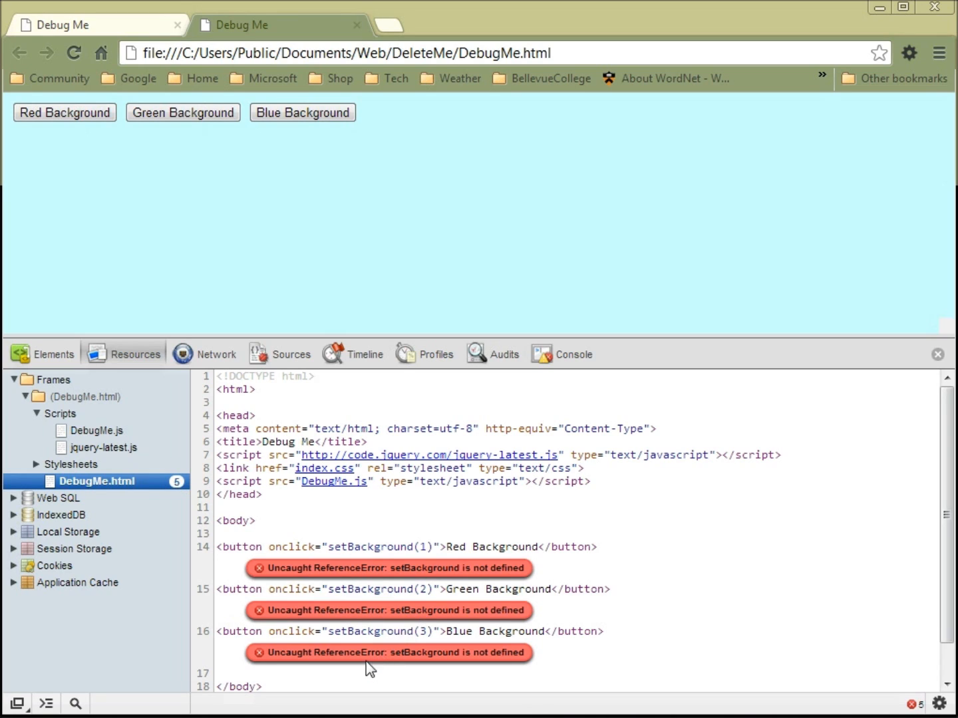
pyautogui.moveTo(446, 655)
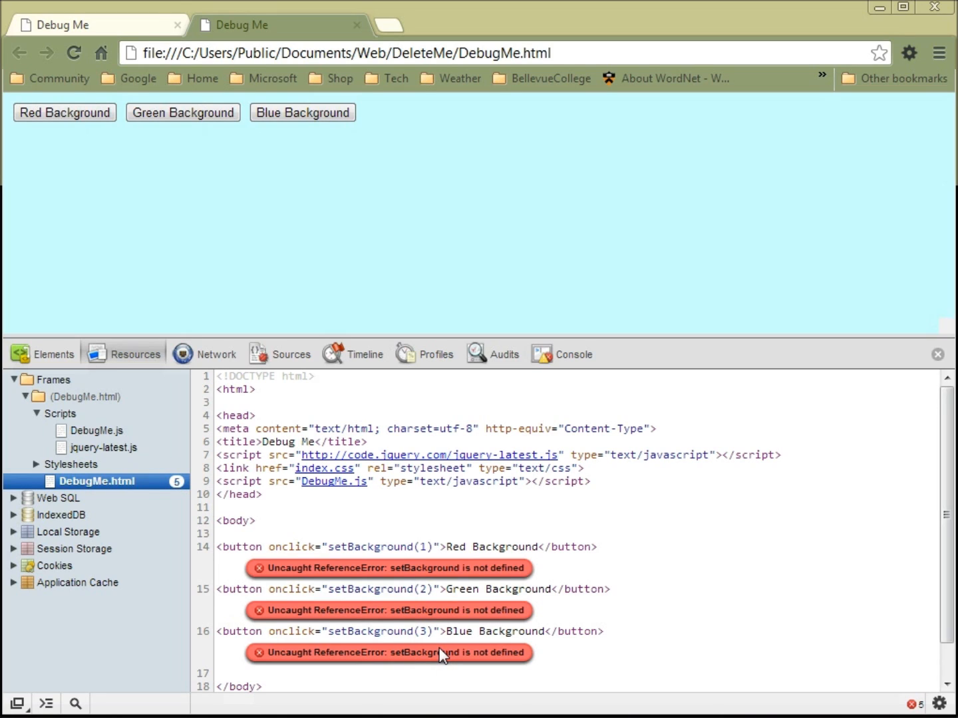
pyautogui.moveTo(364, 572)
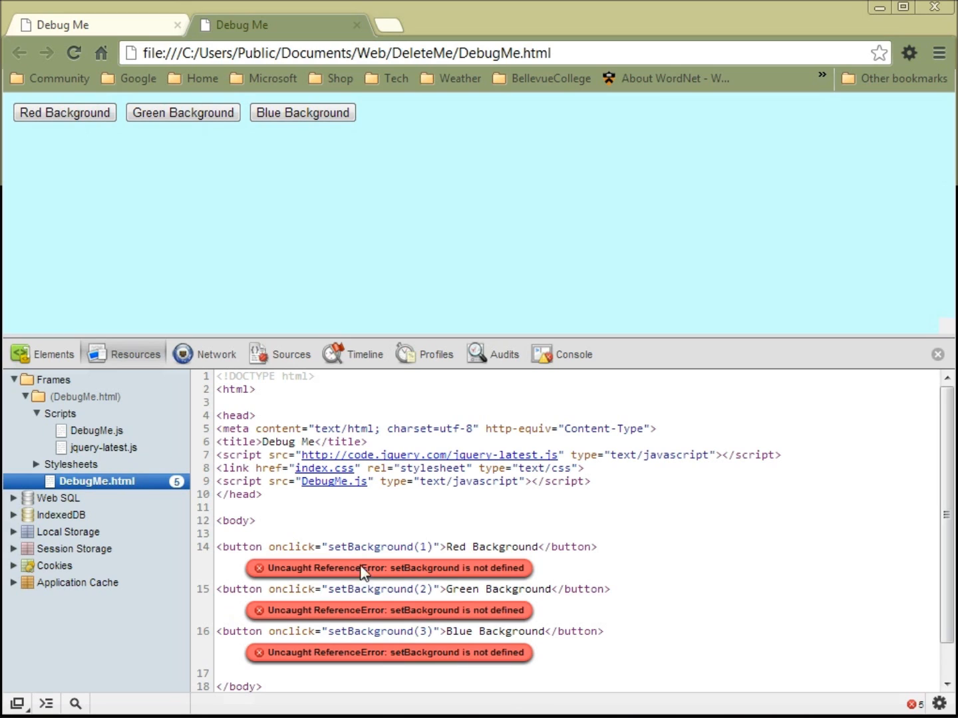
pyautogui.moveTo(333, 495)
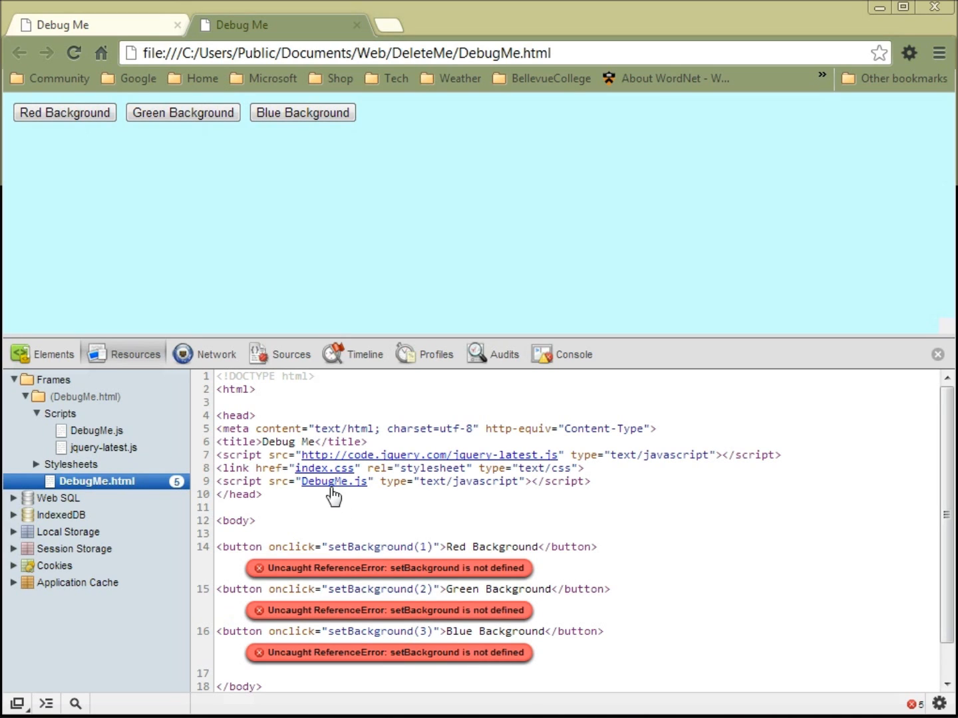
pyautogui.click(100, 430)
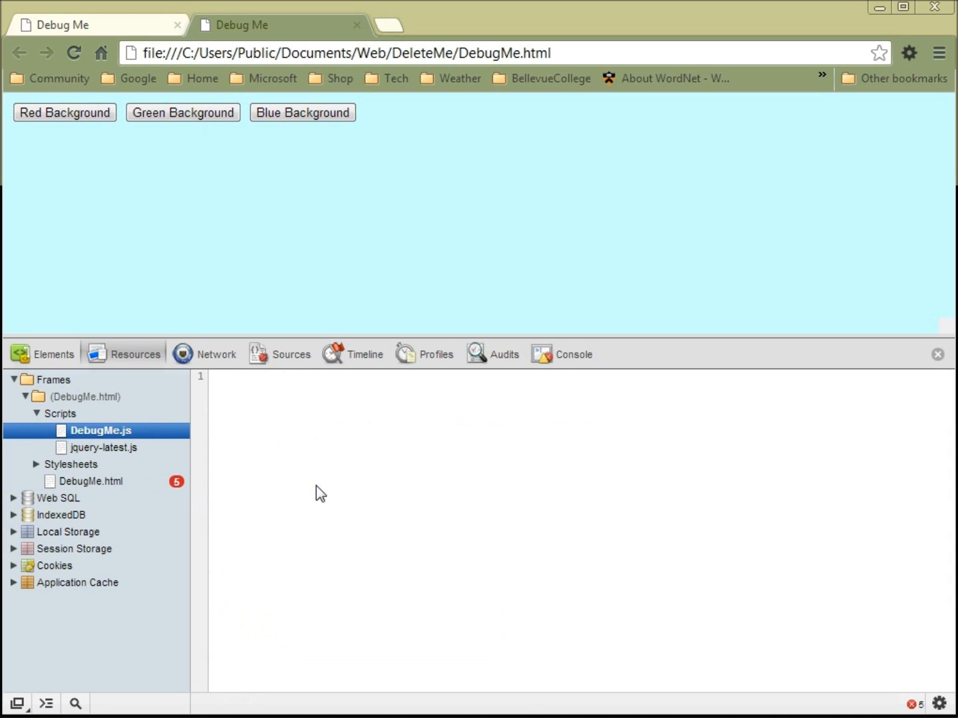
pyautogui.moveTo(108, 386)
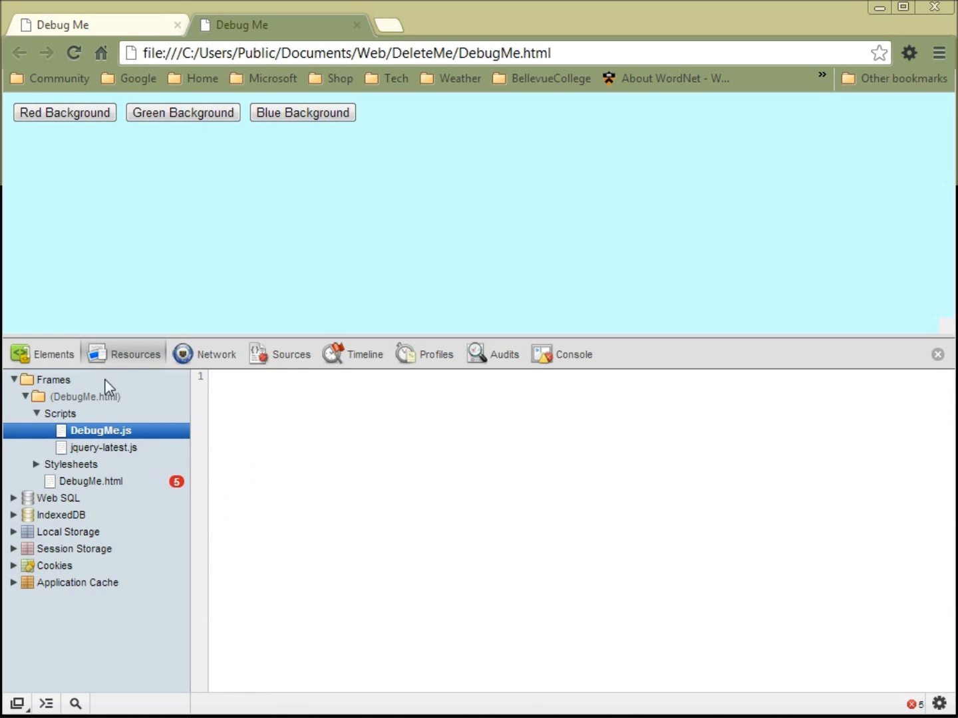
pyautogui.click(93, 481)
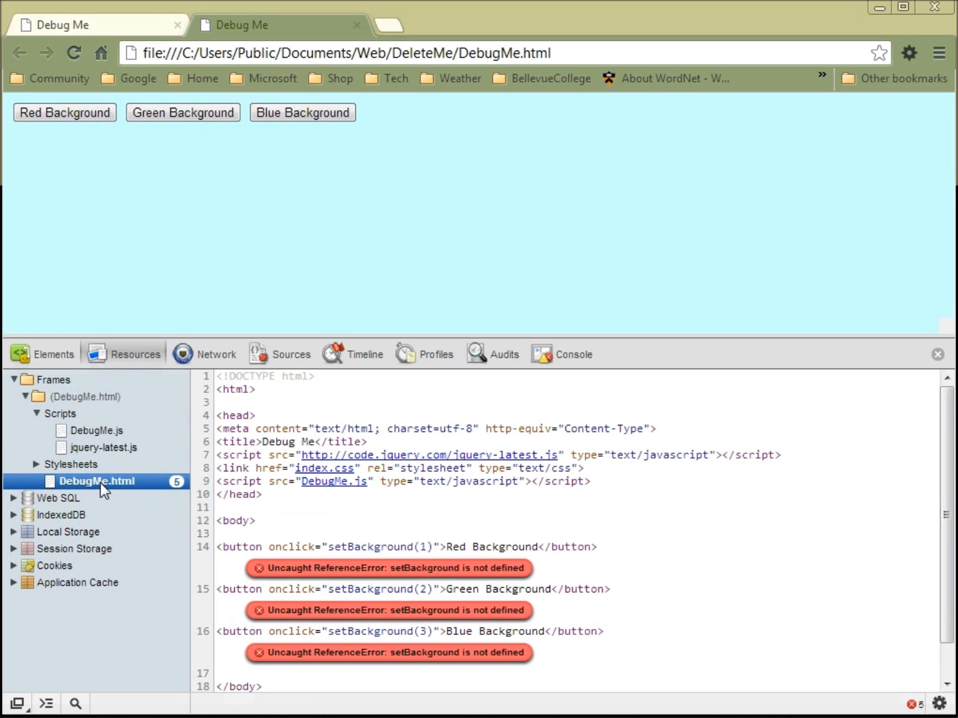
pyautogui.moveTo(334, 481)
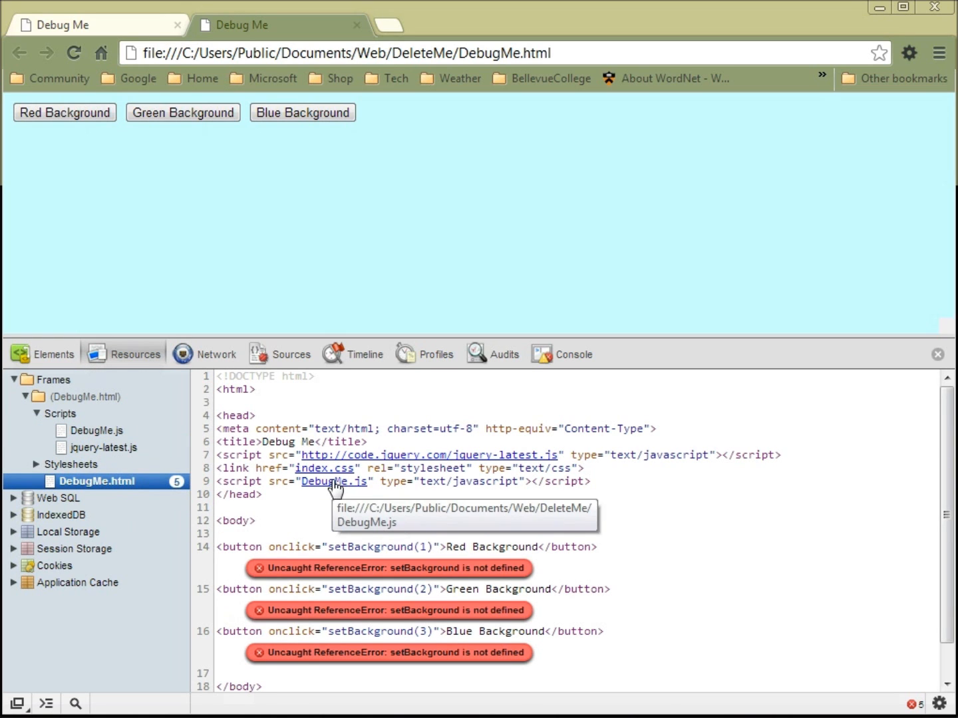
pyautogui.click(100, 430)
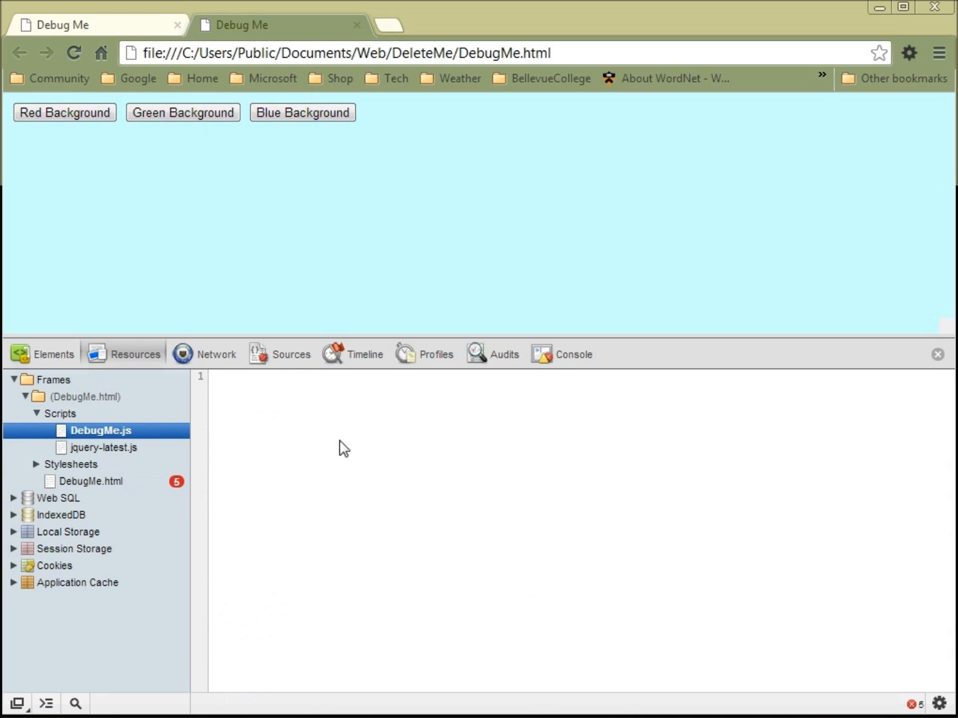
pyautogui.moveTo(336, 466)
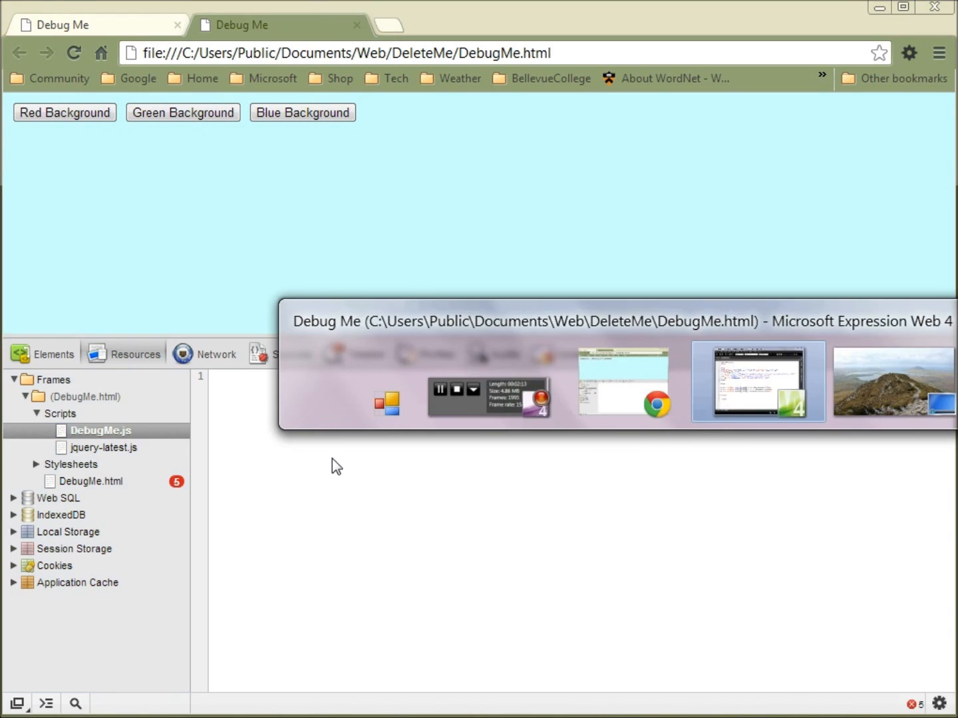
# Step: Open DebugMe.js from the site file list in Expression Web
pyautogui.click(757, 381)
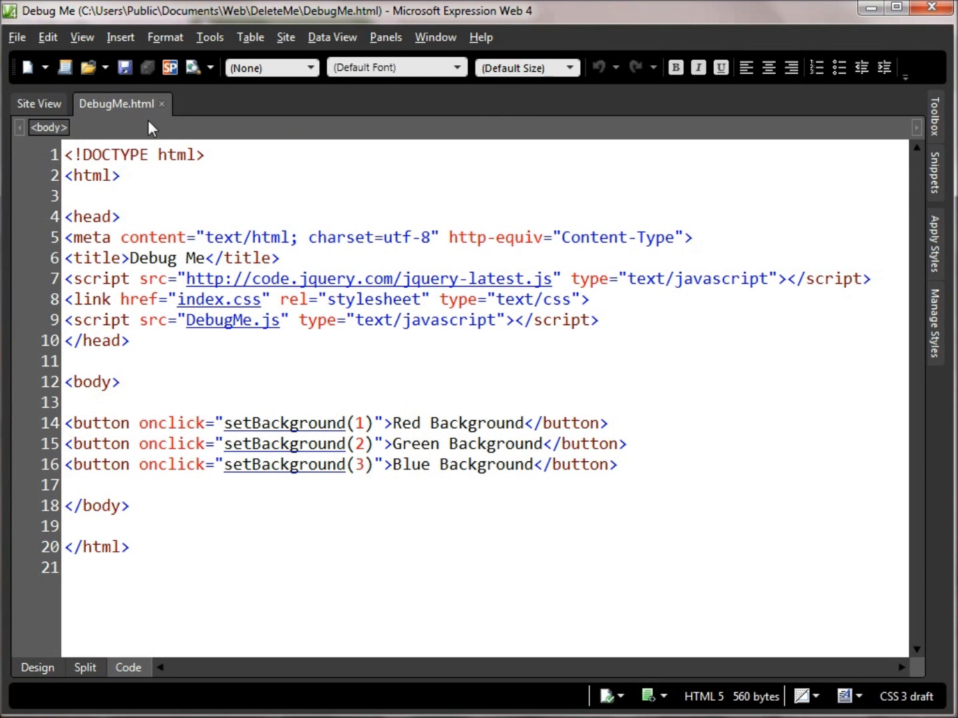
pyautogui.click(38, 103)
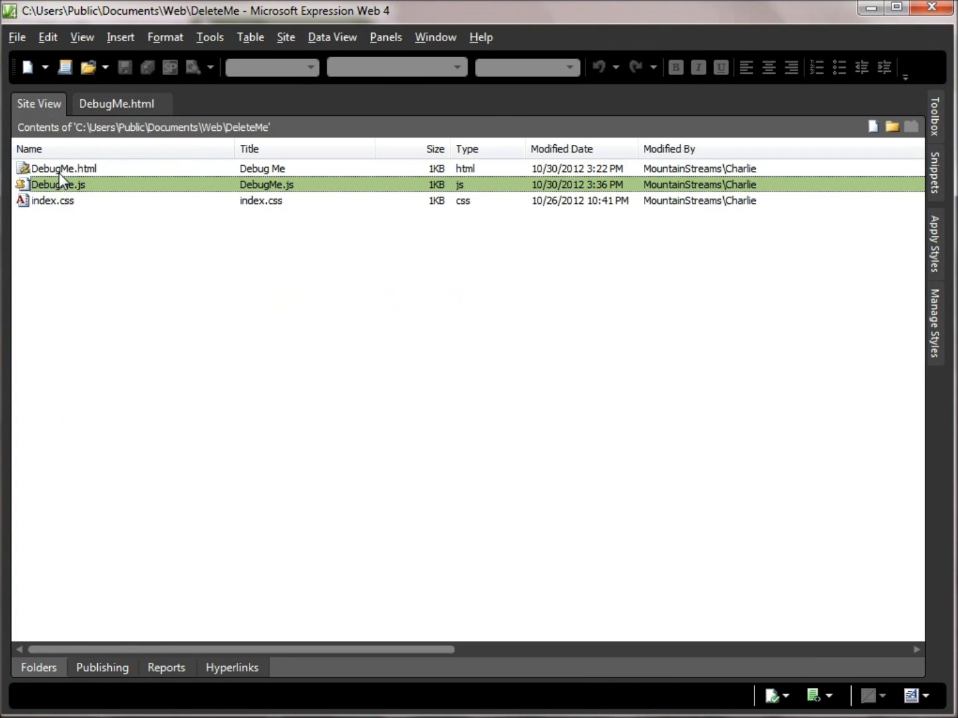
pyautogui.doubleClick(56, 184)
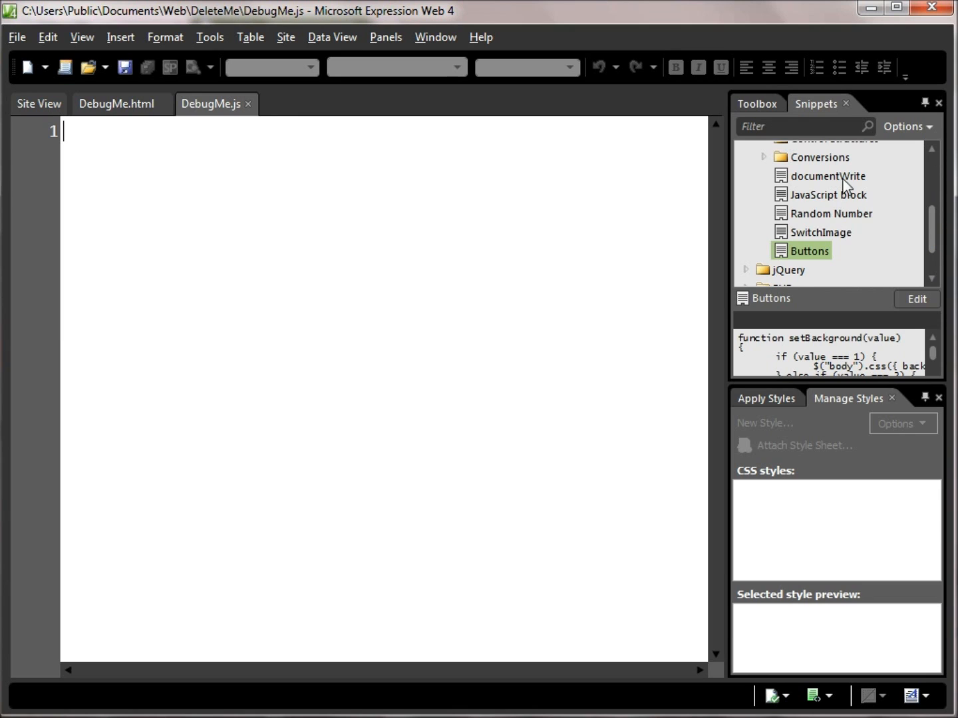
pyautogui.moveTo(930, 225)
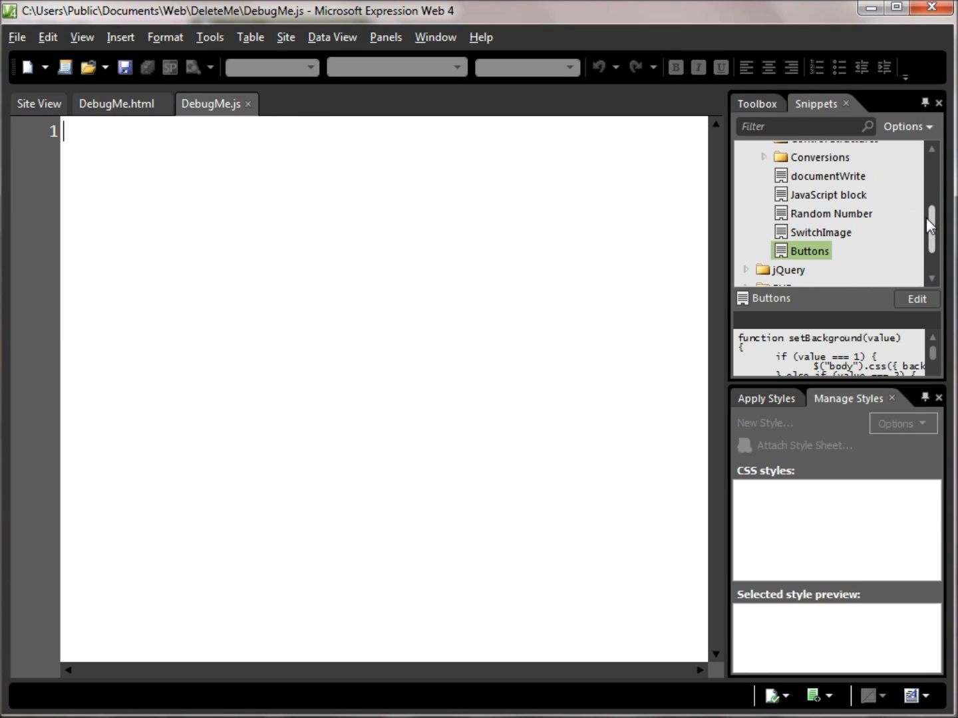
# Step: Insert the Buttons snippet's setBackground function into DebugMe.js and save it
pyautogui.scroll(3)
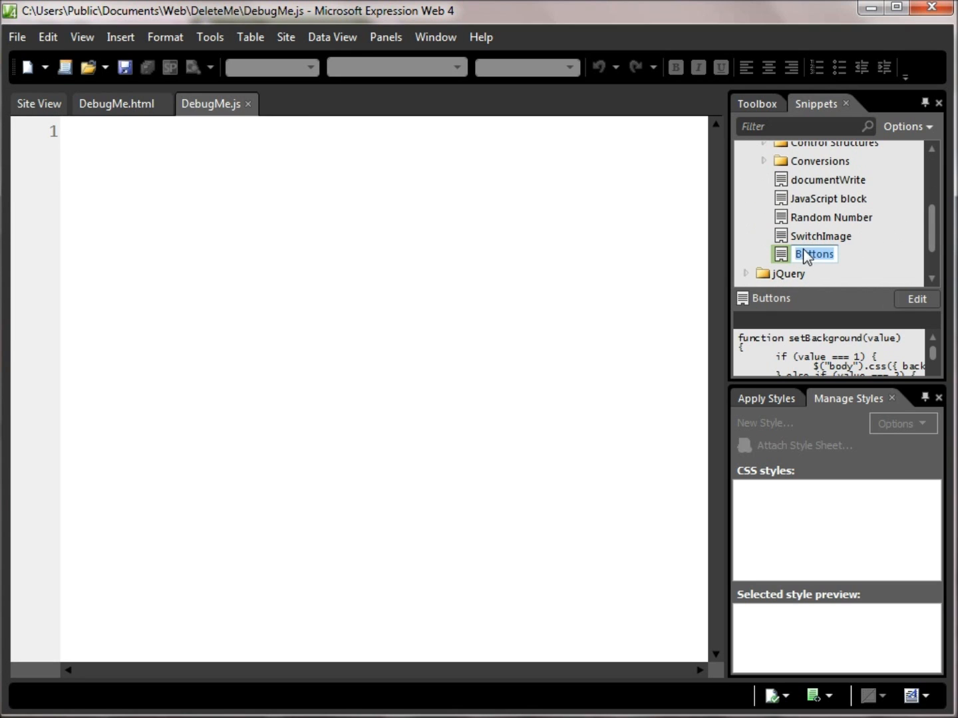
pyautogui.doubleClick(813, 254)
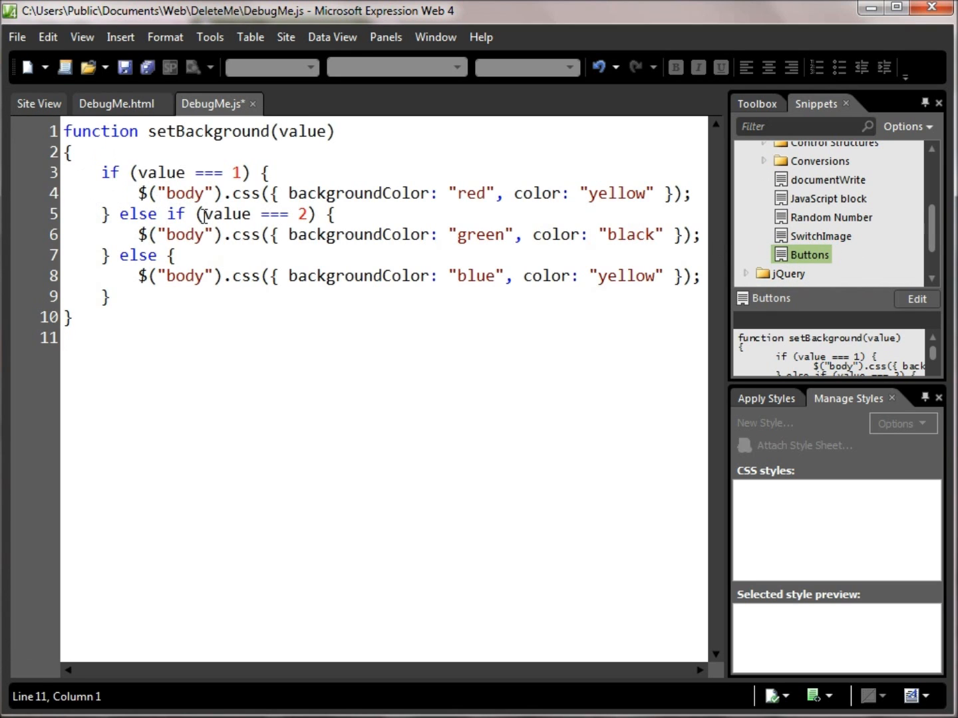
pyautogui.press('ctrl+s')
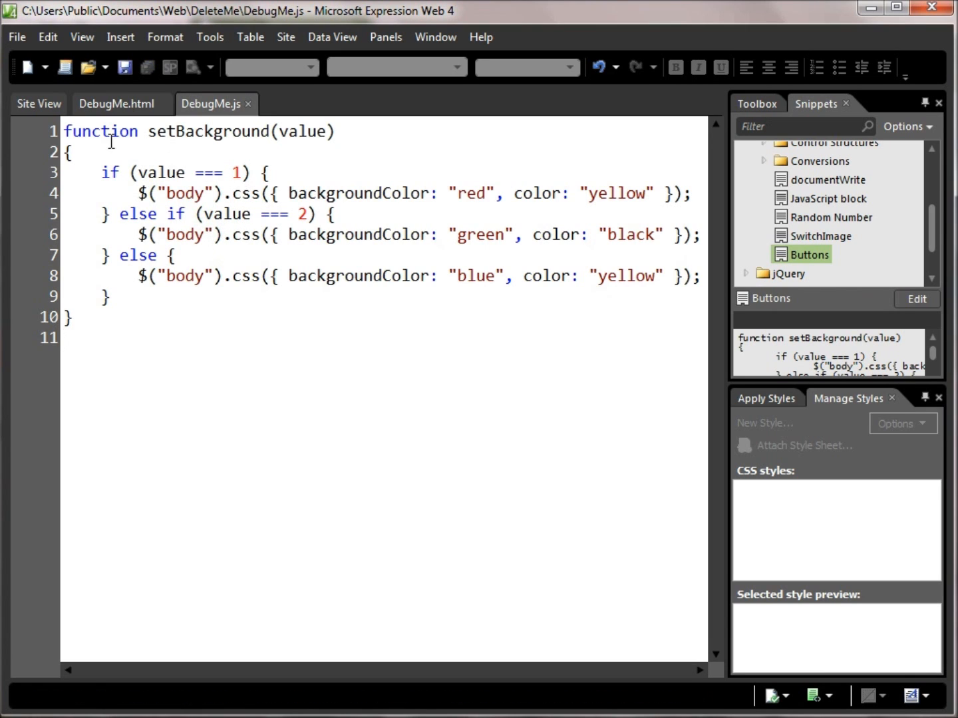
# Step: Return to the Debug Me page and try two background colour buttons
pyautogui.click(116, 103)
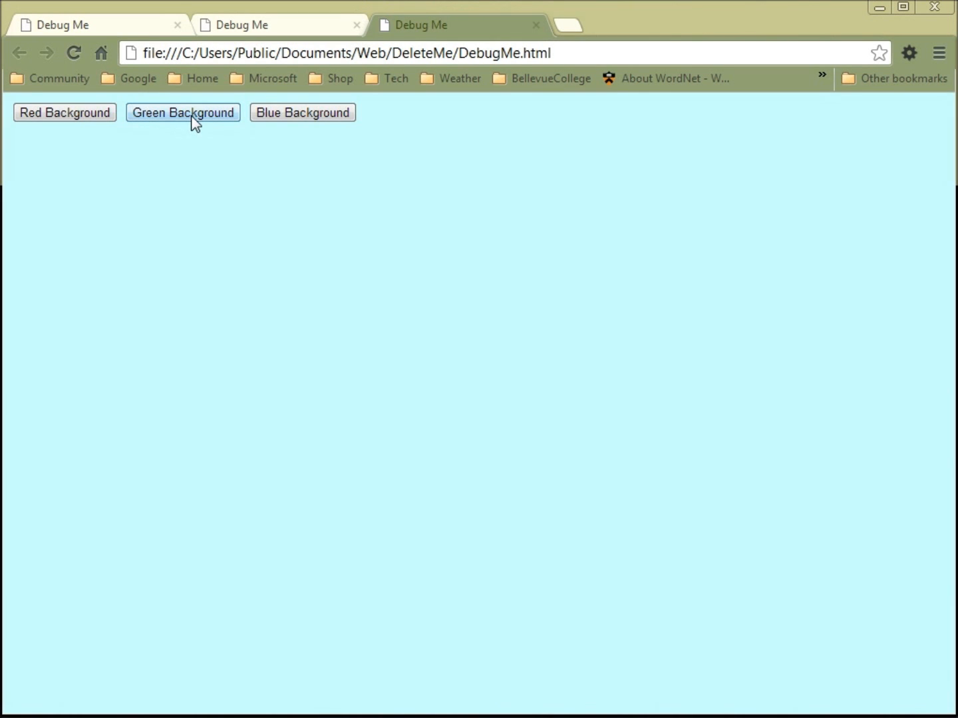
pyautogui.click(65, 112)
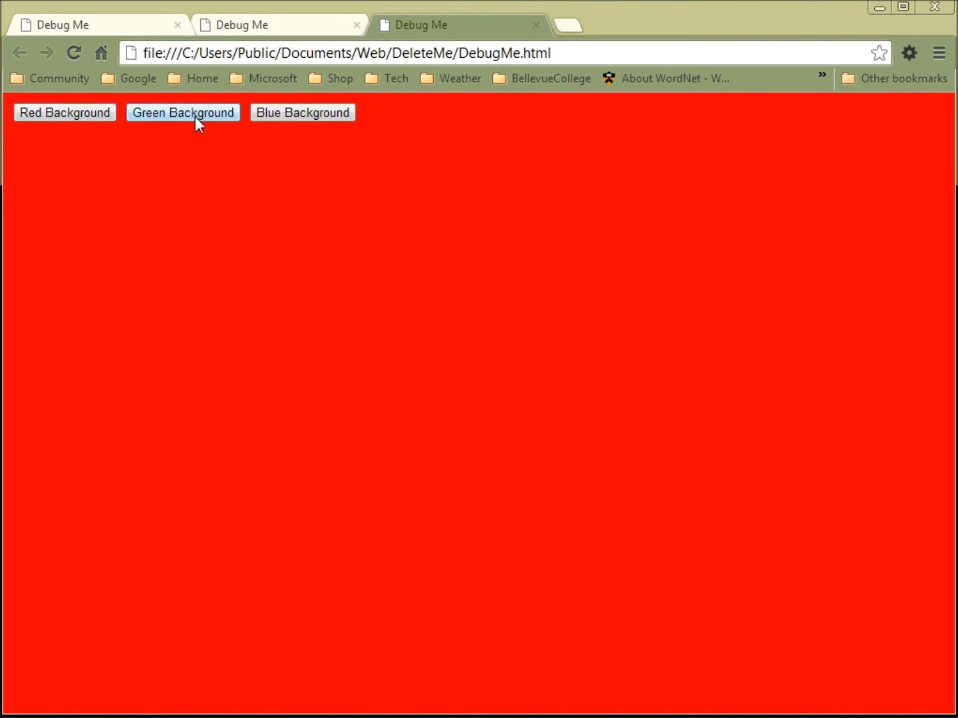
pyautogui.click(302, 112)
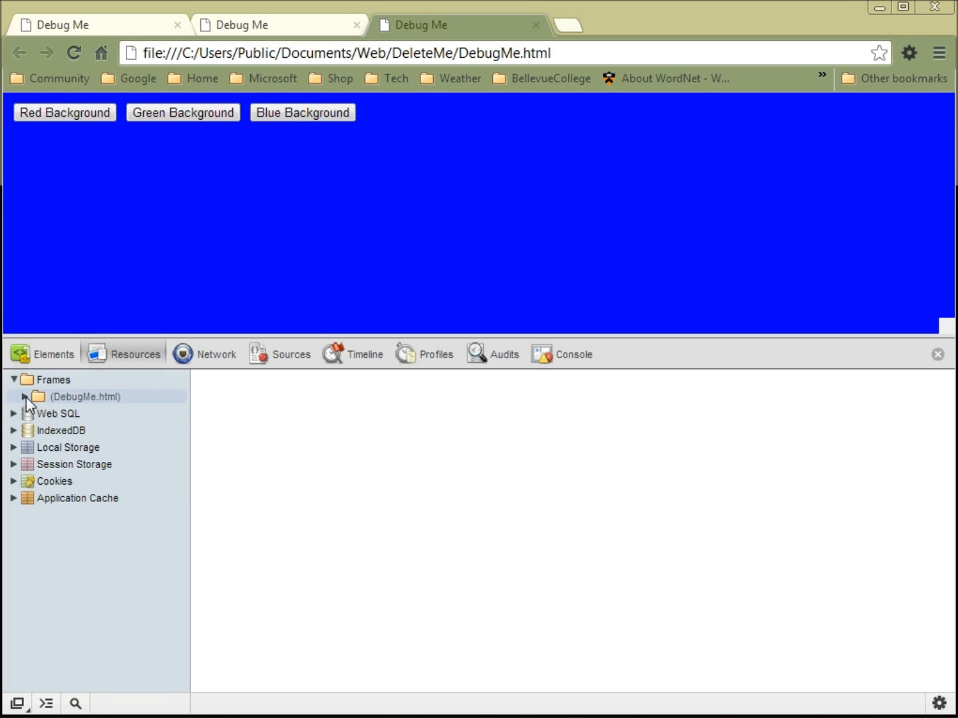
# Step: Expand the DebugMe.html frame in Resources and view the error-free DebugMe.html source
pyautogui.click(85, 396)
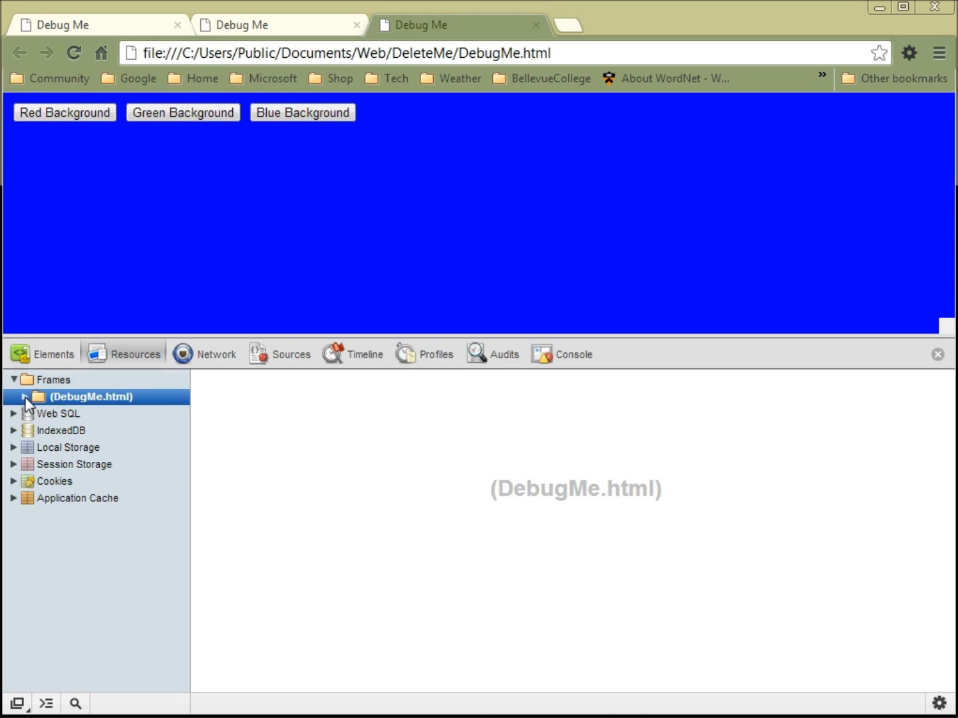
pyautogui.click(22, 397)
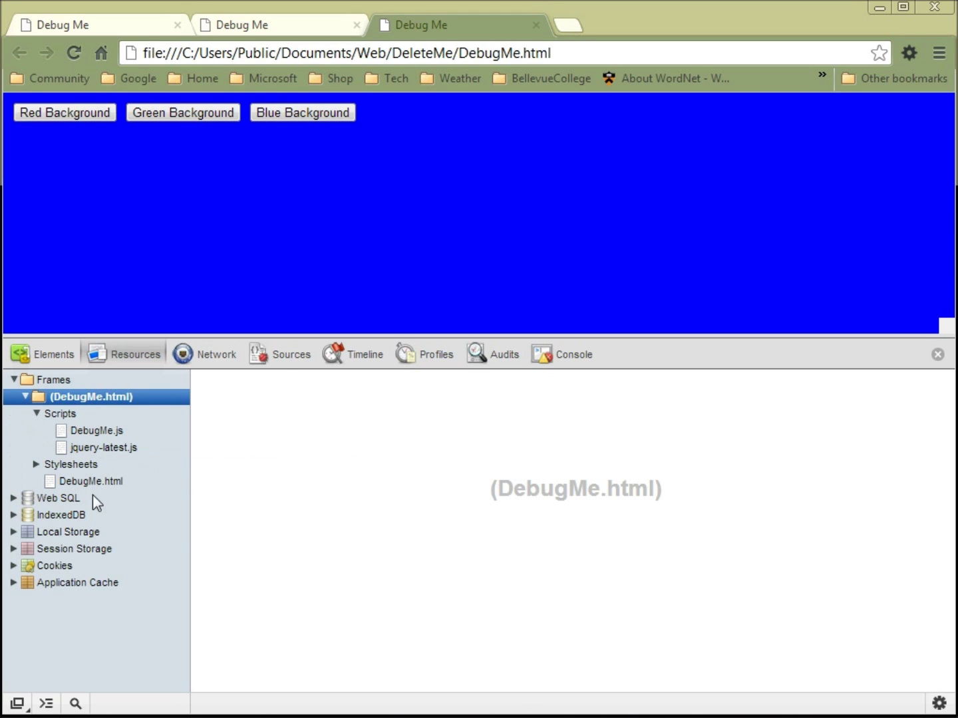
pyautogui.click(94, 481)
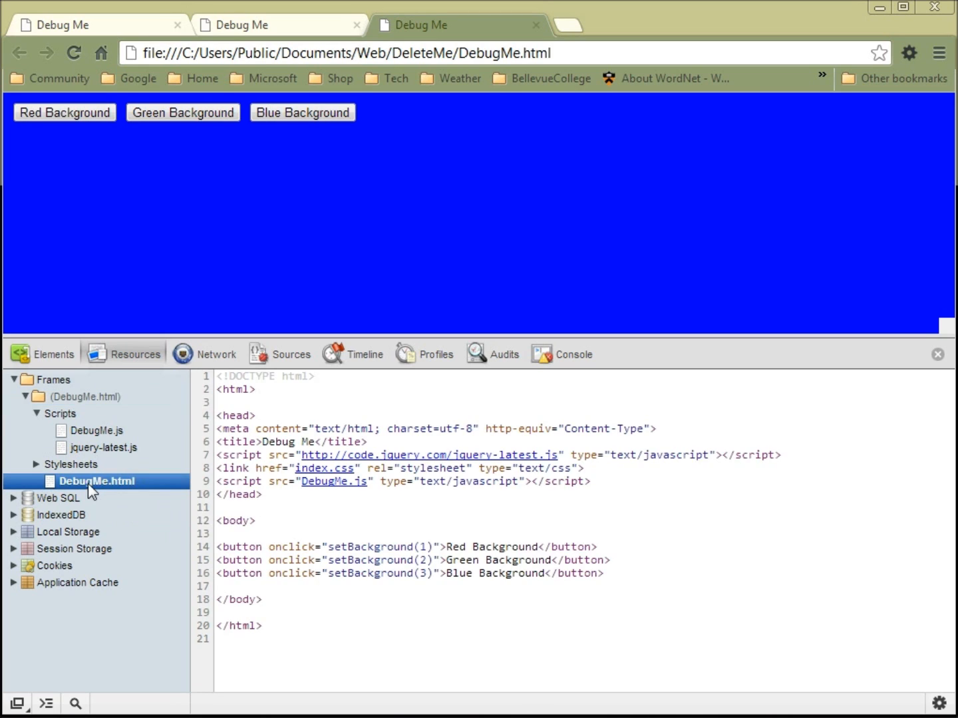
pyautogui.moveTo(469, 589)
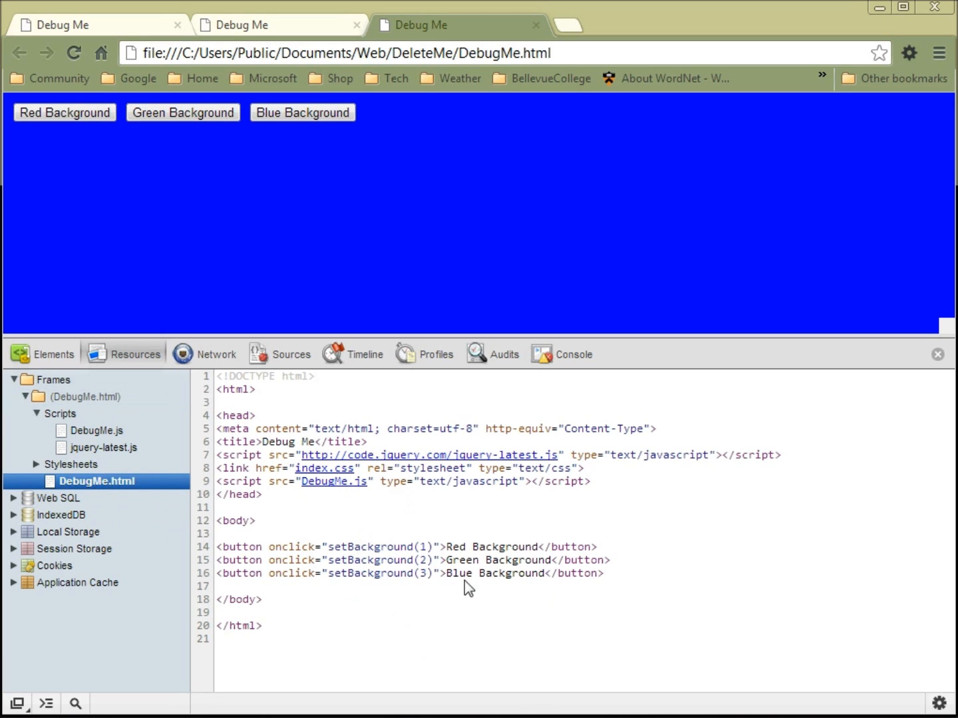
pyautogui.moveTo(482, 538)
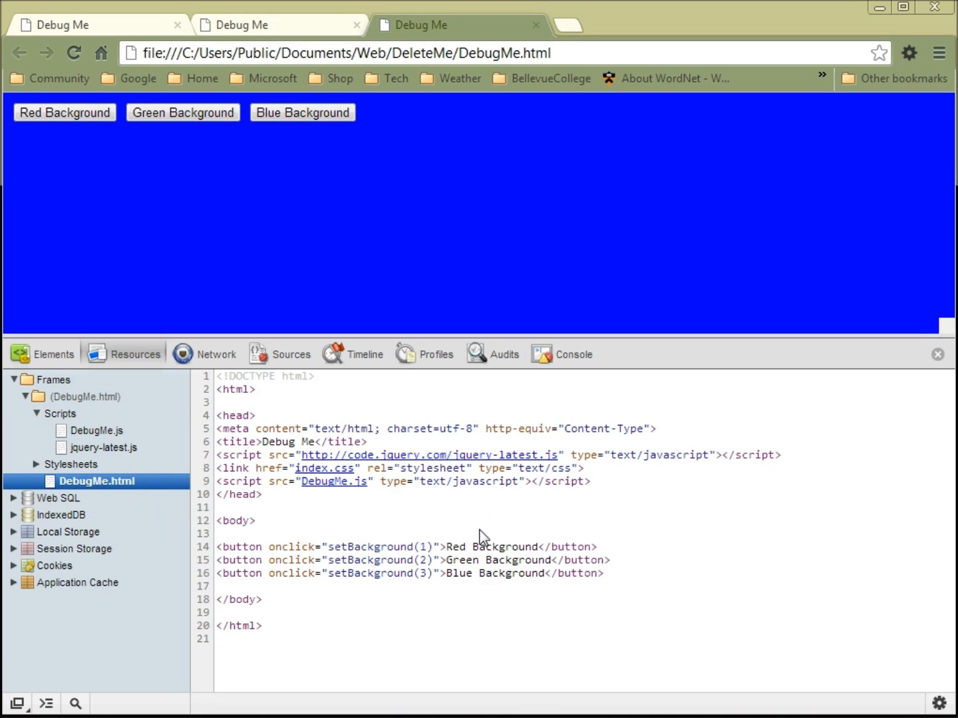
pyautogui.moveTo(288, 484)
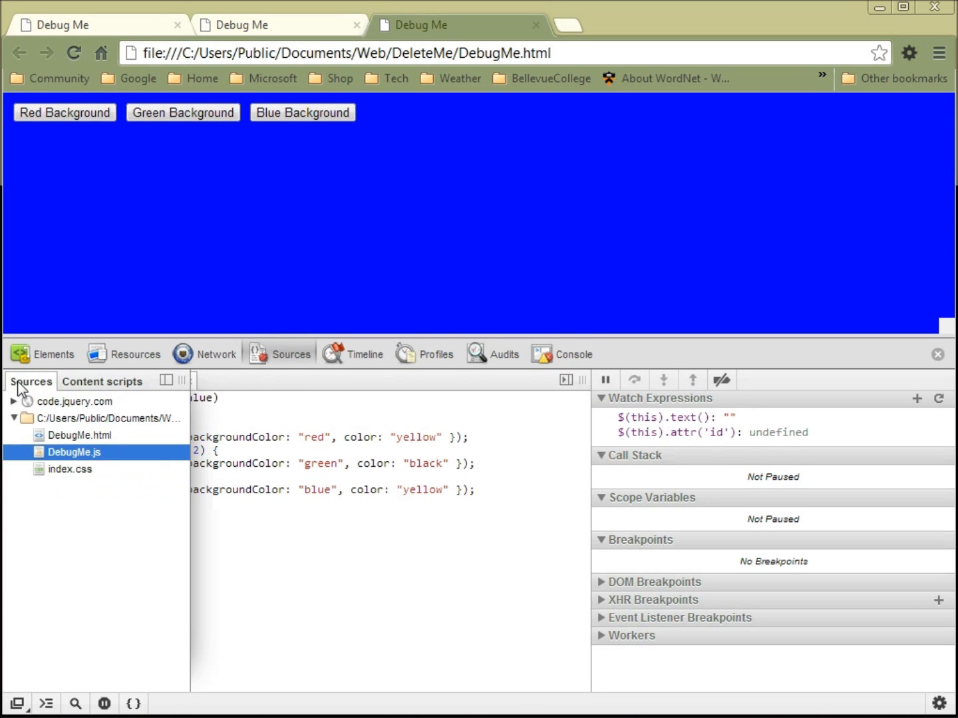
pyautogui.moveTo(77, 459)
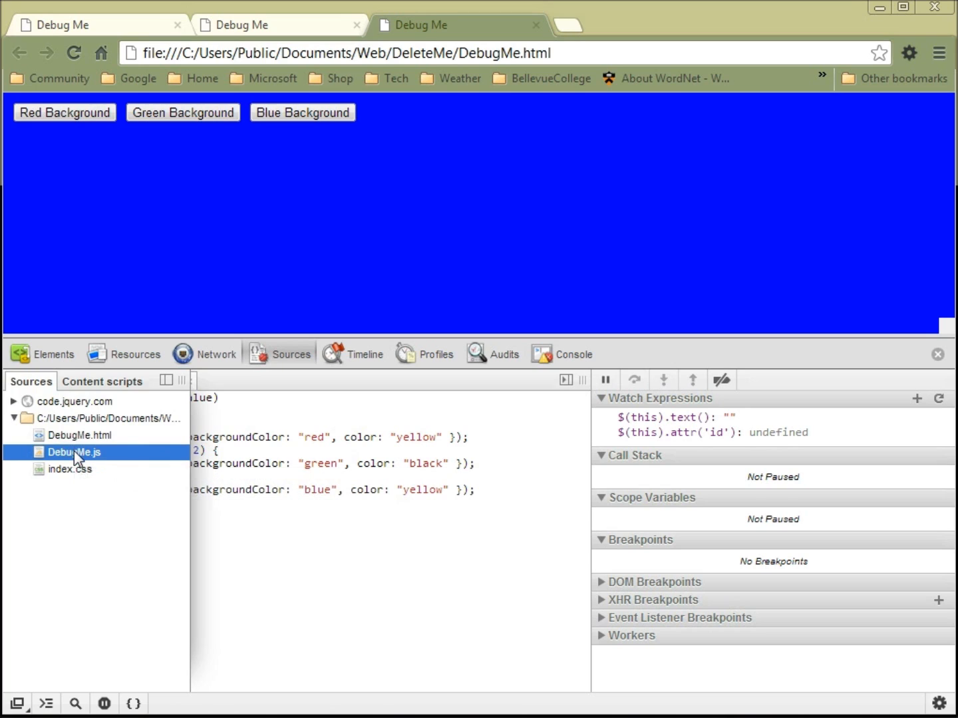
# Step: Set a breakpoint on DebugMe.js line 3, trigger it with Red Background, step over, then resume
pyautogui.click(74, 451)
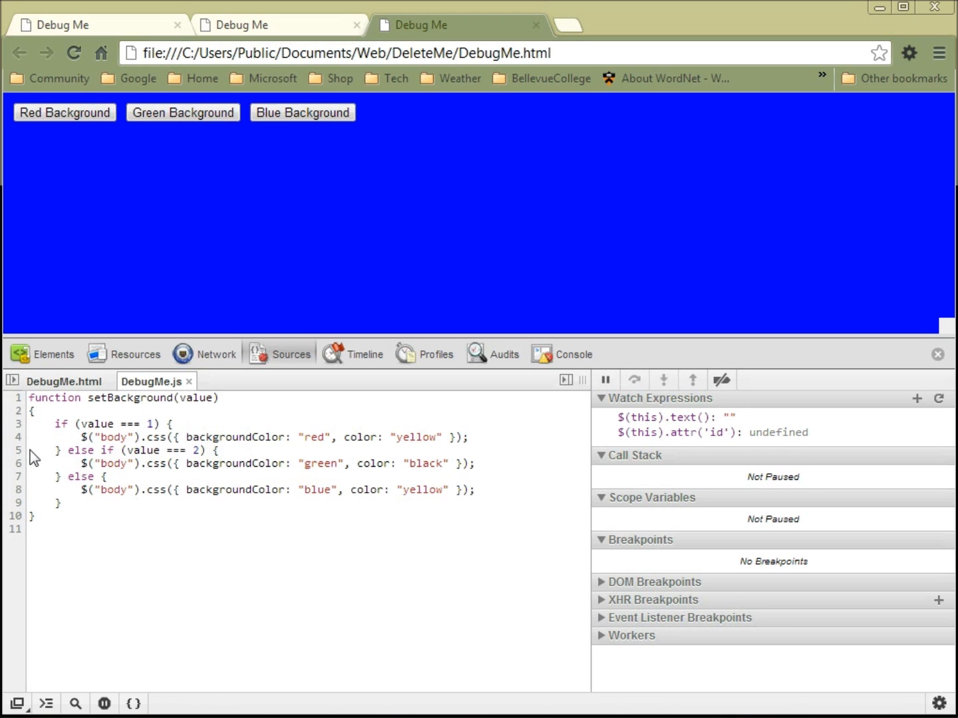
pyautogui.click(15, 423)
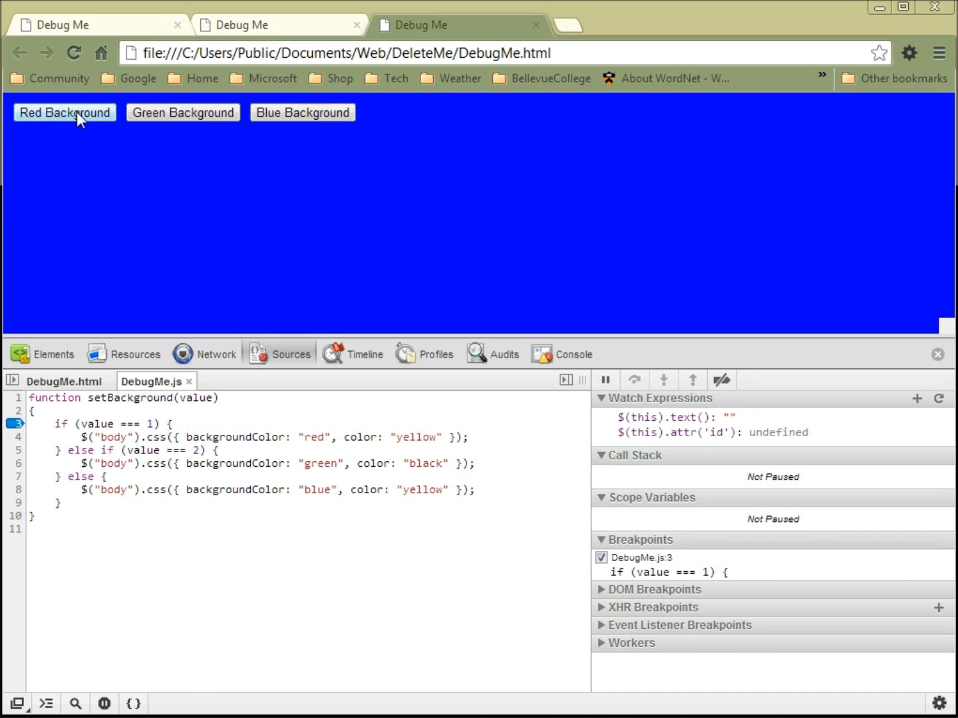
pyautogui.click(64, 111)
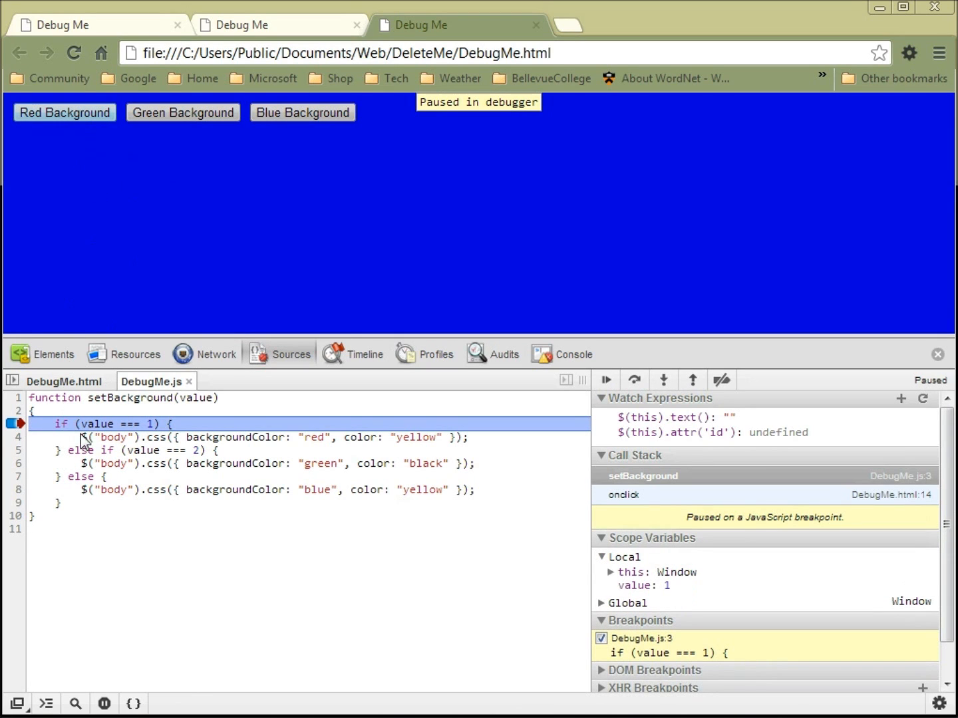
pyautogui.moveTo(96, 424)
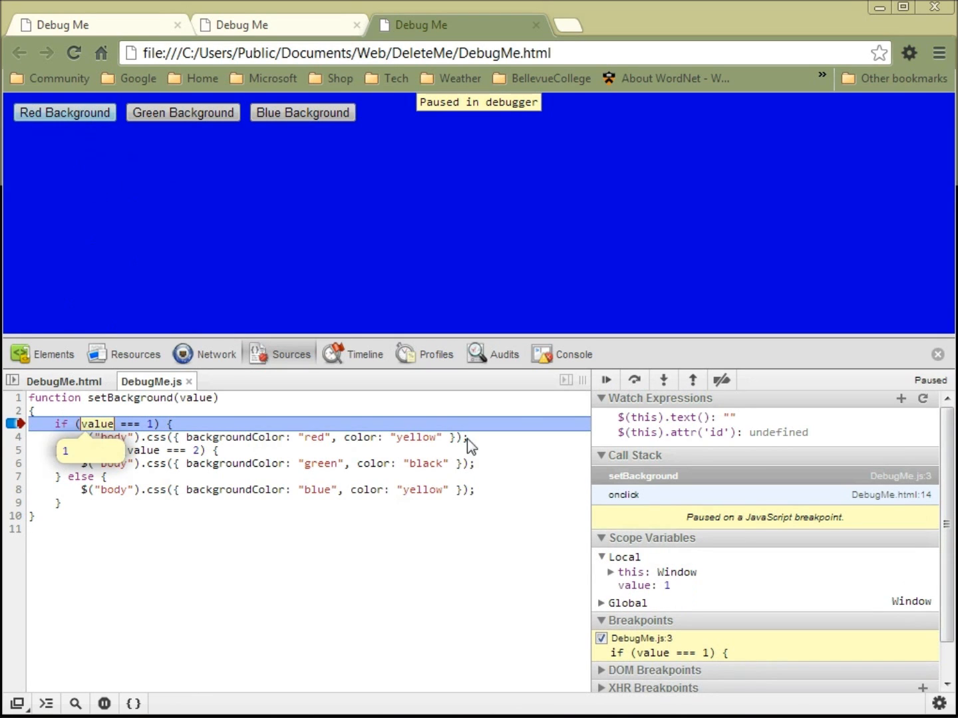
pyautogui.moveTo(634, 380)
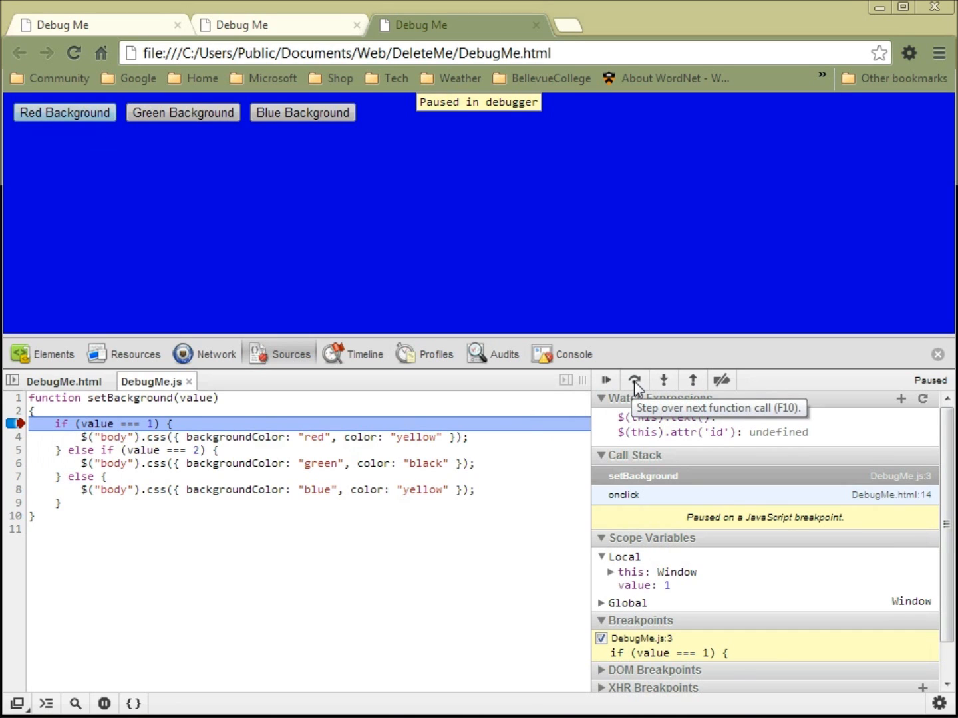
pyautogui.click(634, 380)
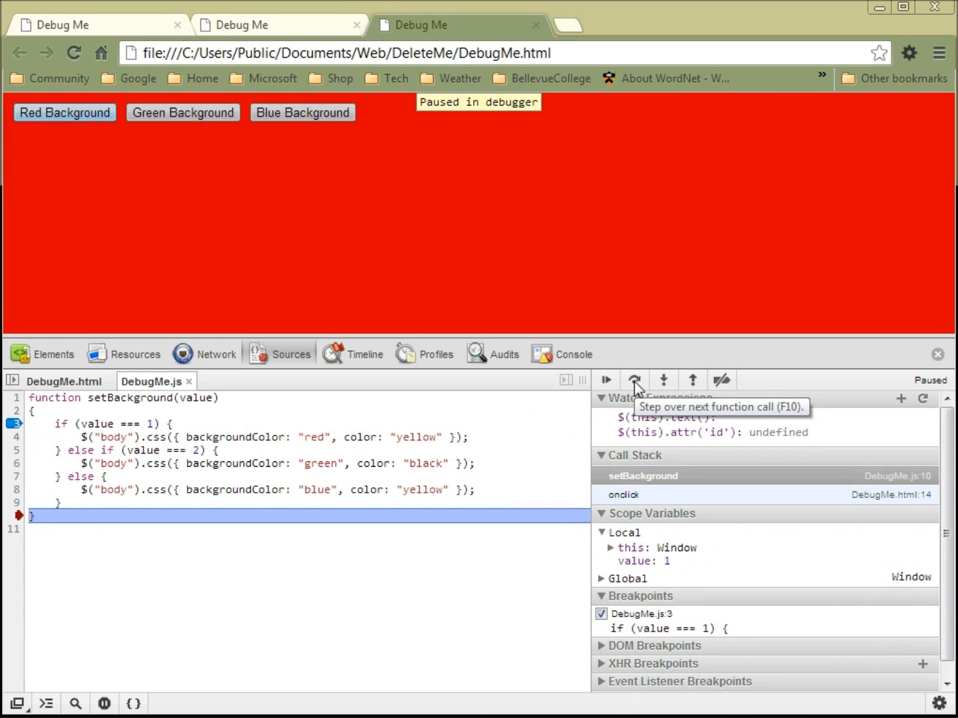
pyautogui.click(605, 380)
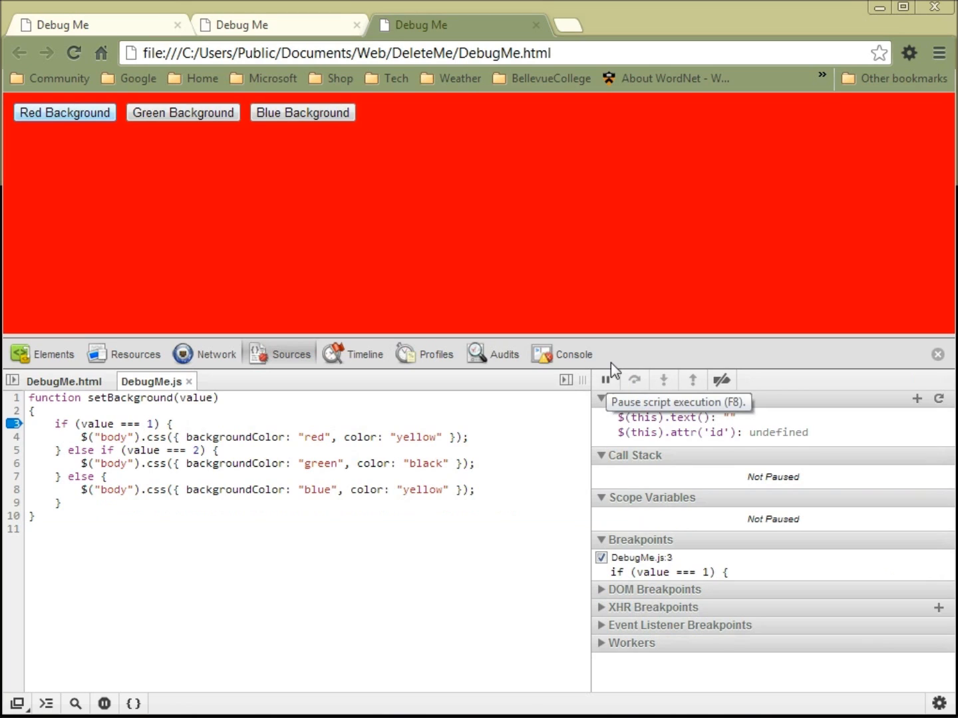